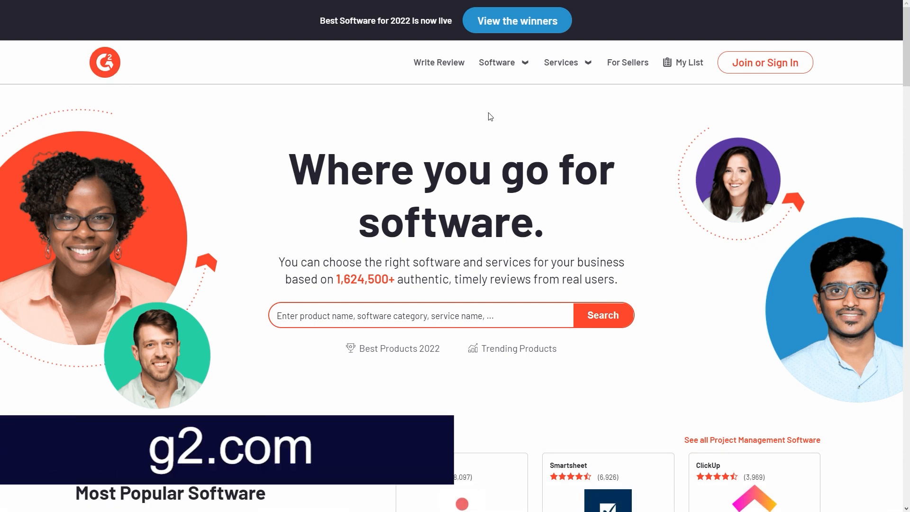
mouse_move(619, 237)
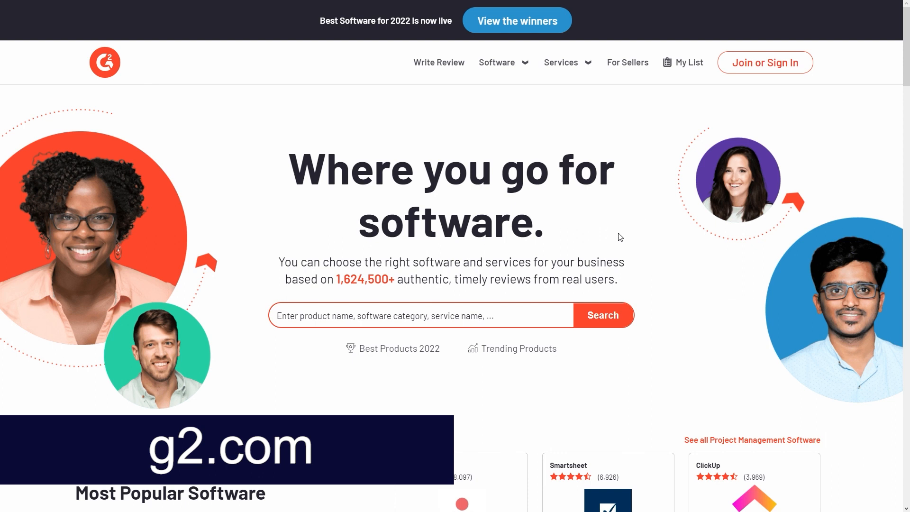
Scroll the G2 homepage down to the 'Using software? Write a review.' section.
scroll(down, 3)
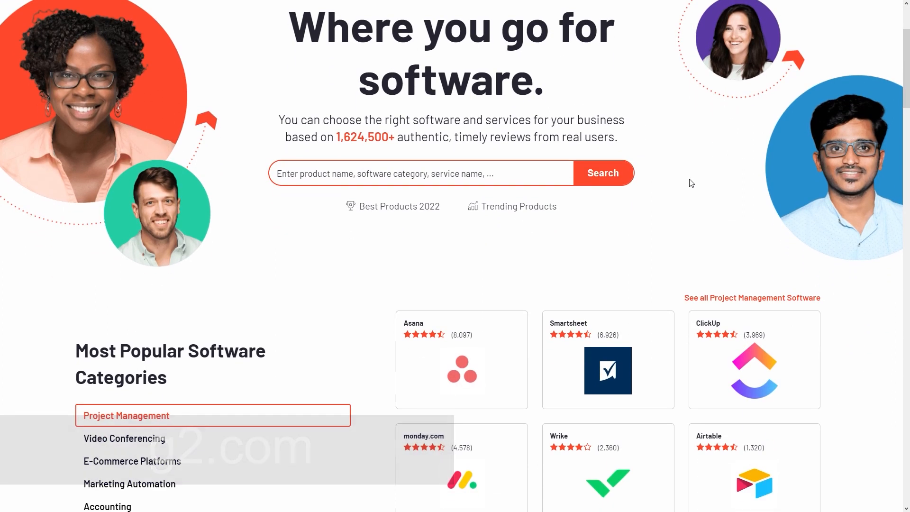
scroll(down, 3)
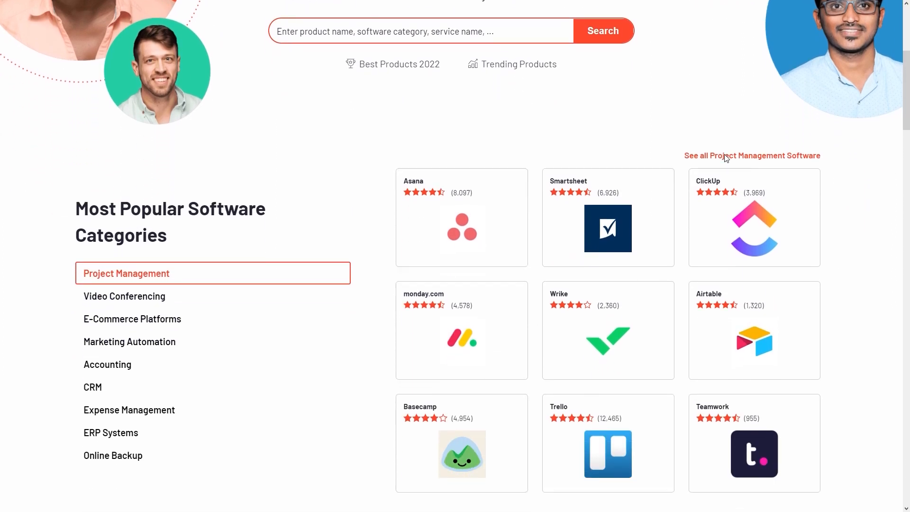
scroll(down, 3)
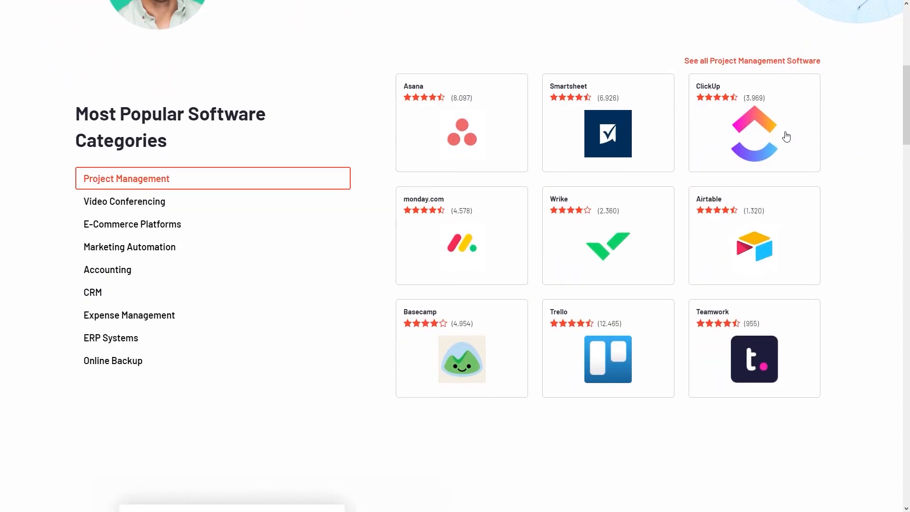
mouse_move(493, 204)
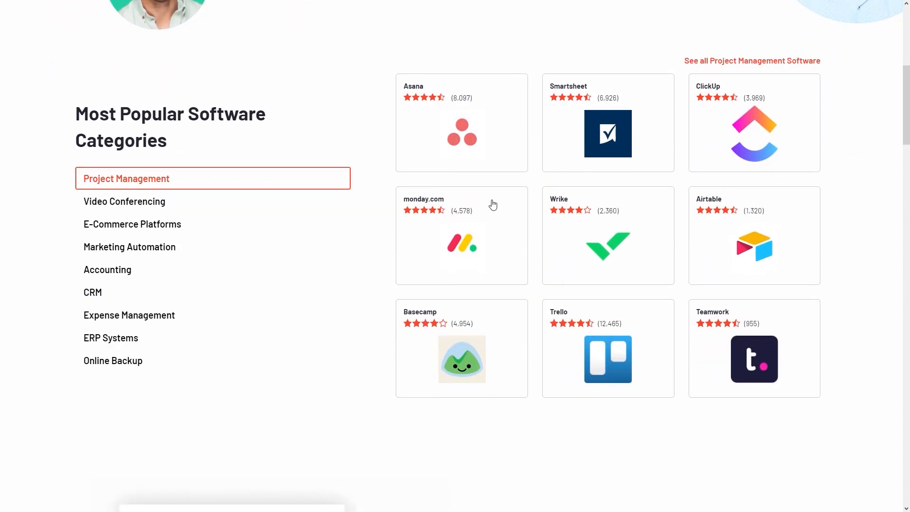
mouse_move(649, 134)
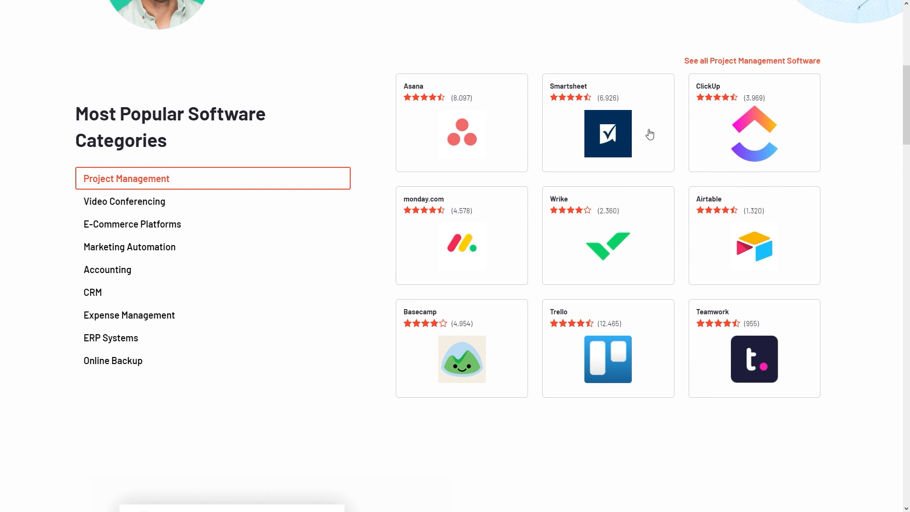
mouse_move(485, 211)
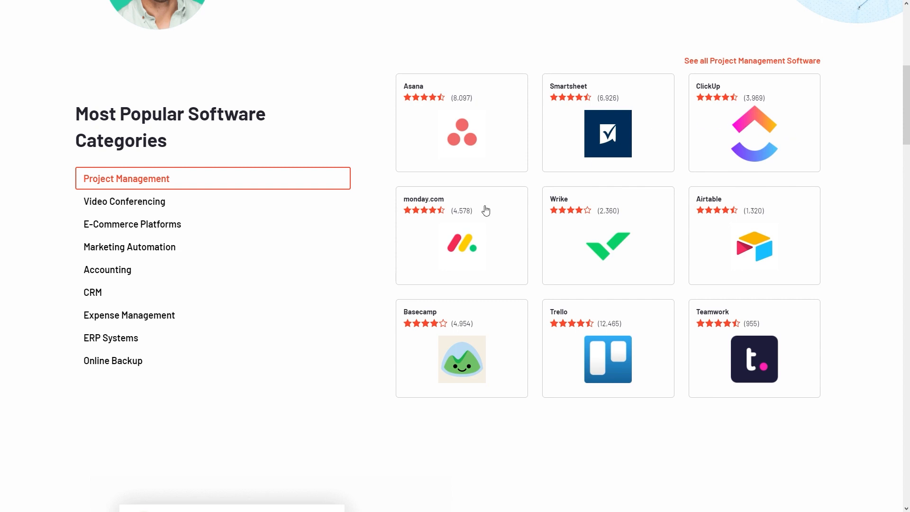
mouse_move(501, 130)
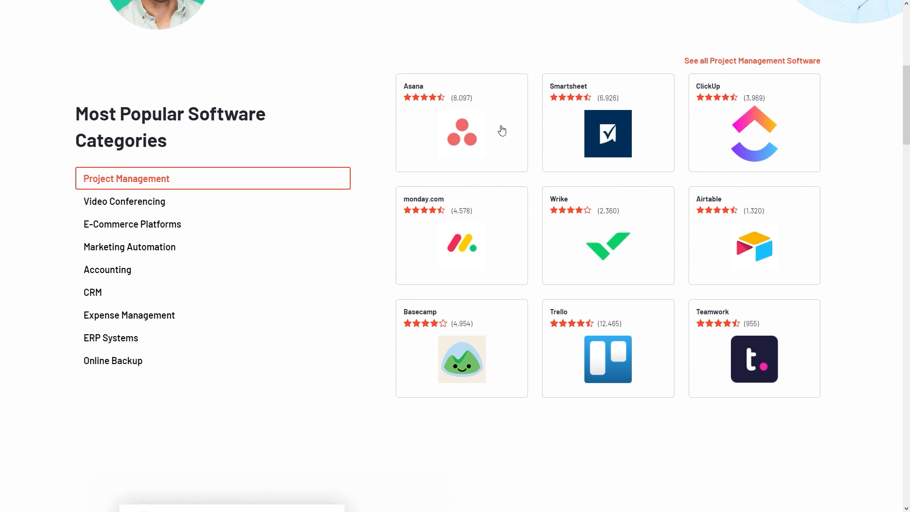
mouse_move(453, 191)
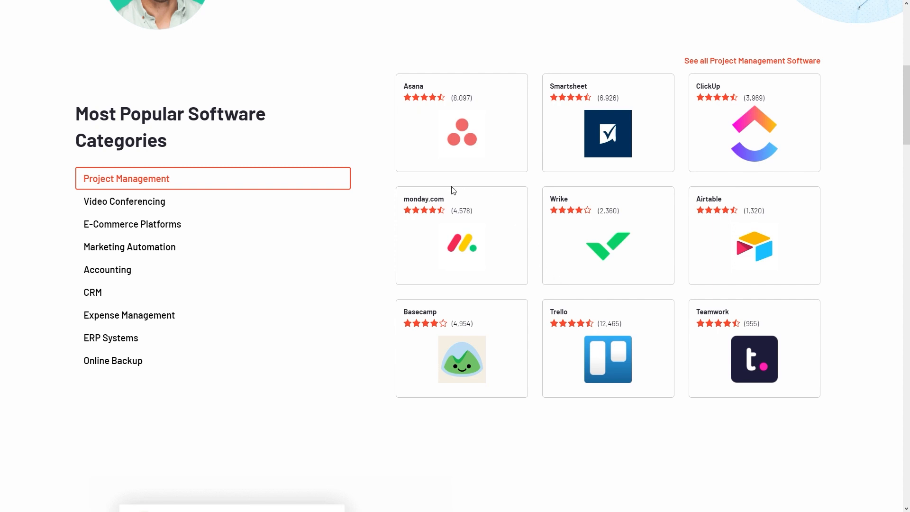
mouse_move(272, 163)
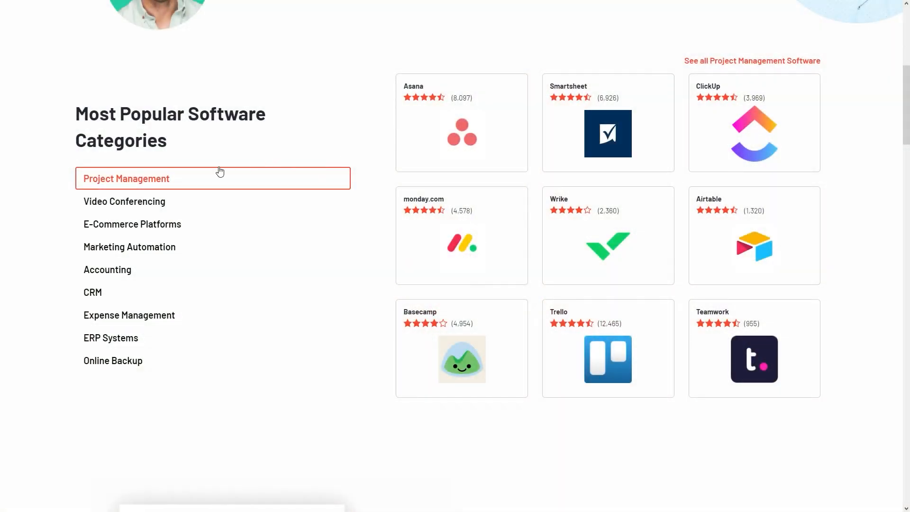
mouse_move(115, 340)
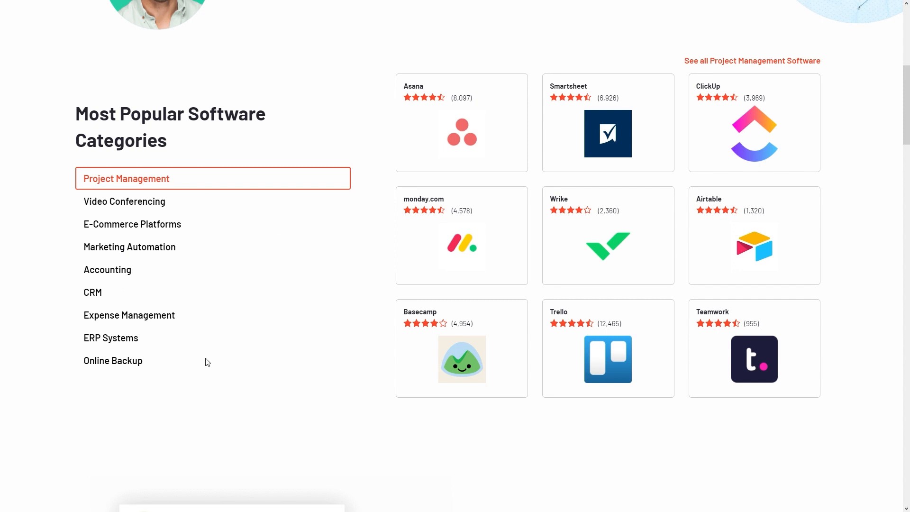
mouse_move(150, 208)
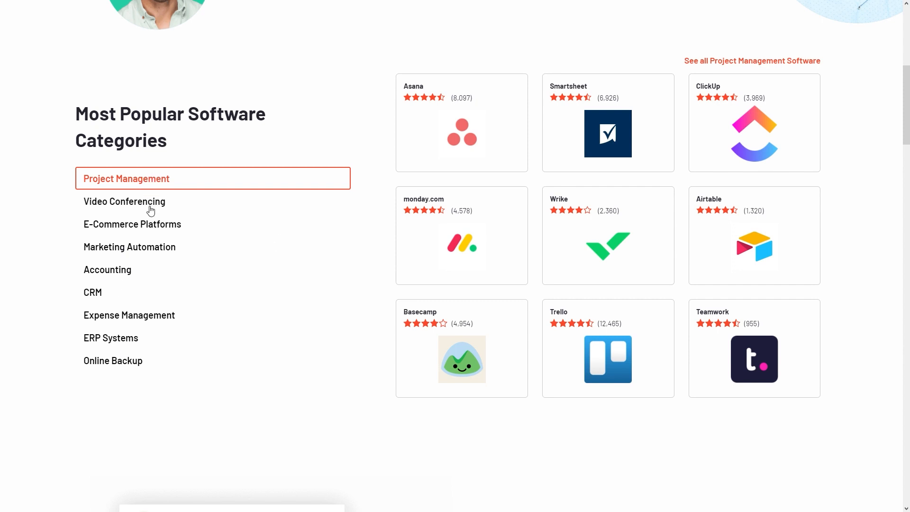
mouse_move(144, 233)
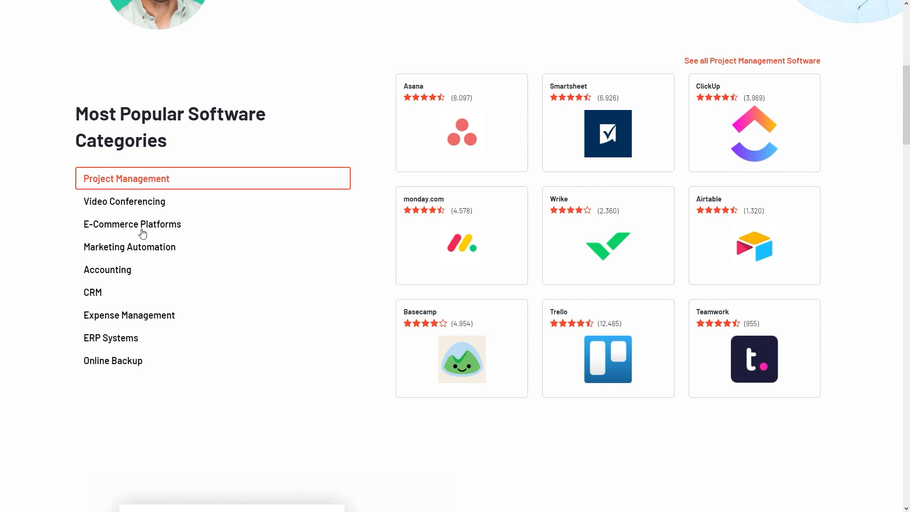
mouse_move(116, 230)
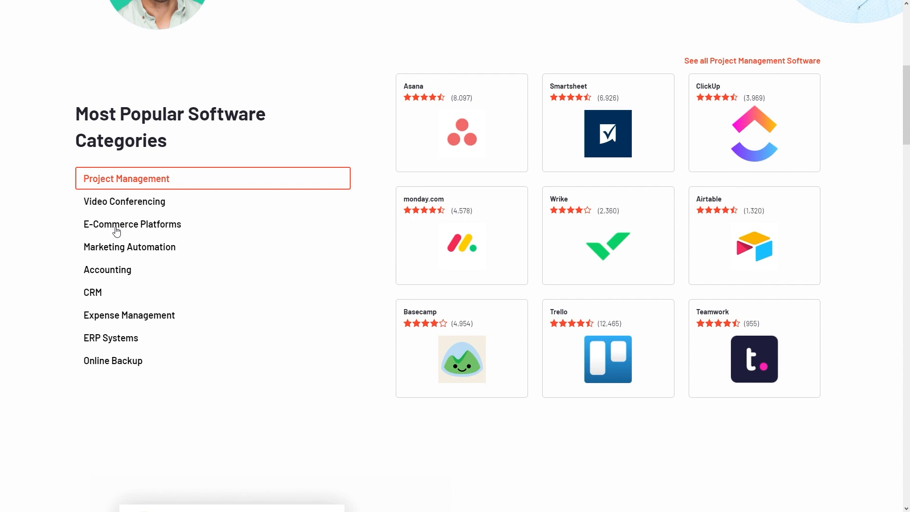
mouse_move(196, 261)
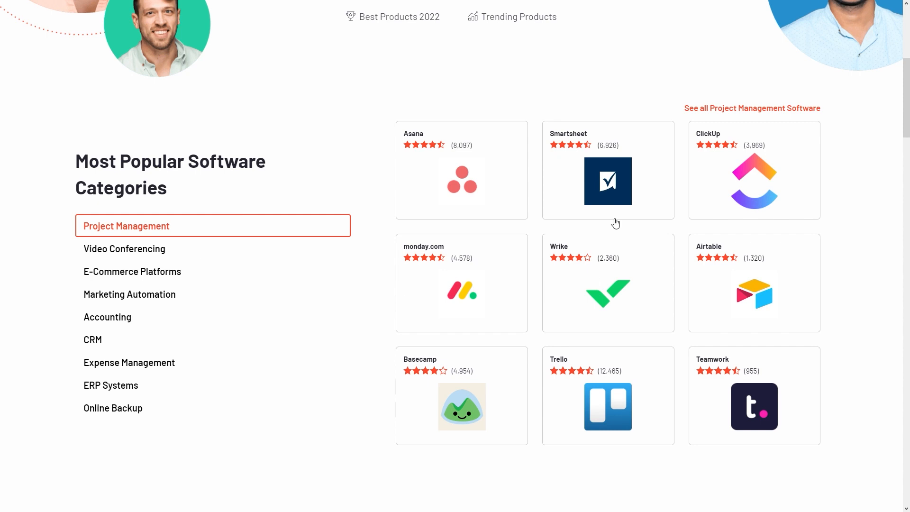
mouse_move(623, 192)
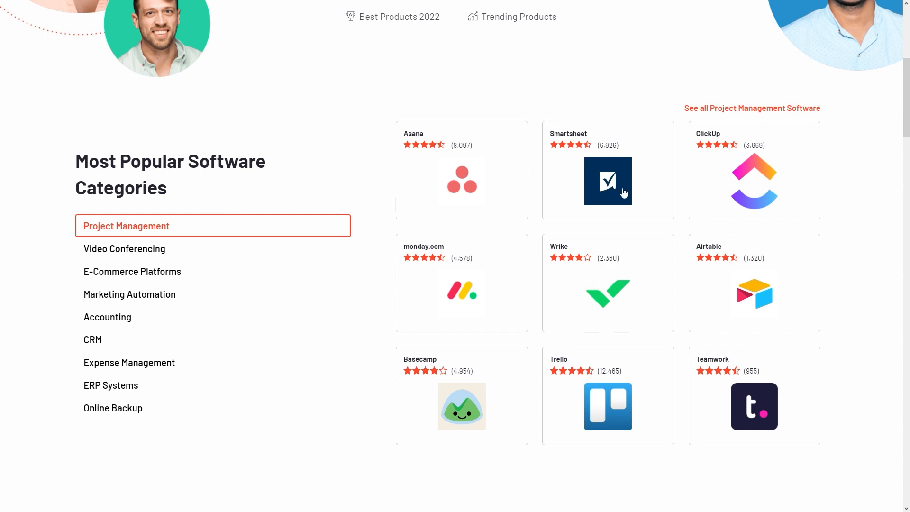
mouse_move(467, 284)
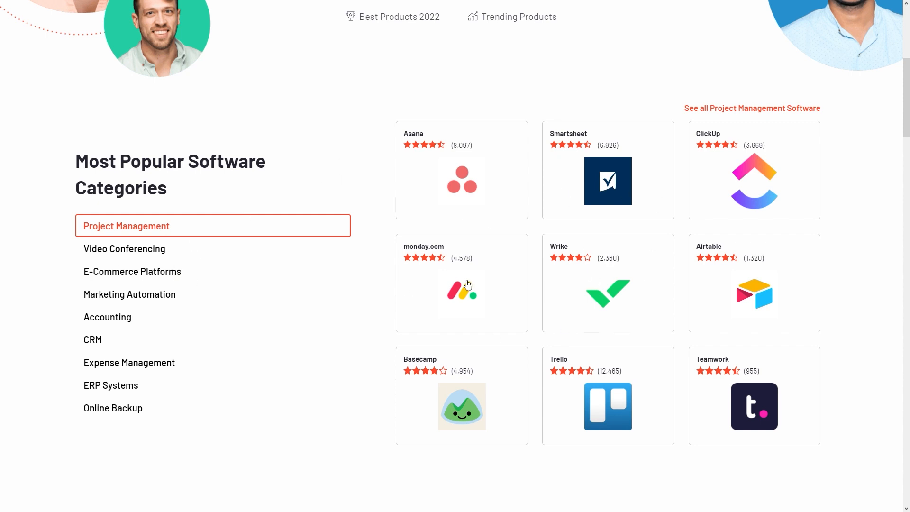
scroll(down, 3)
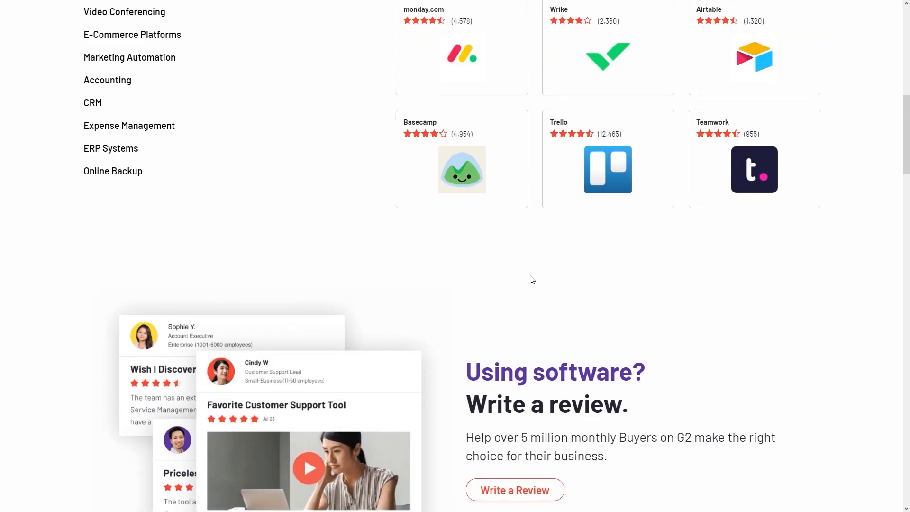
scroll(down, 3)
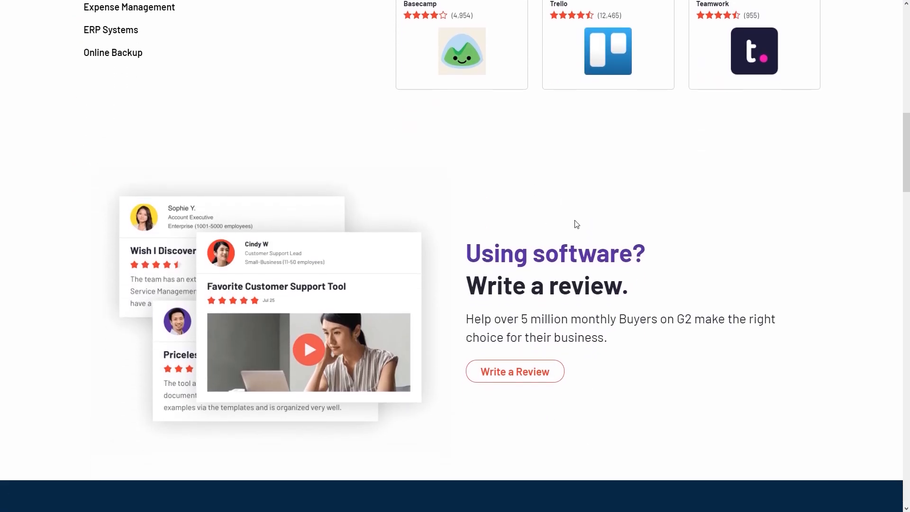
scroll(down, 3)
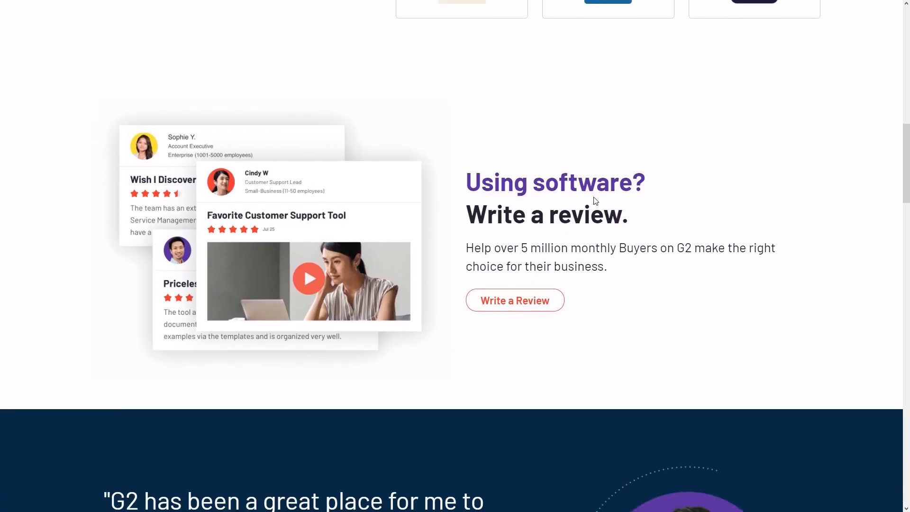
mouse_move(422, 162)
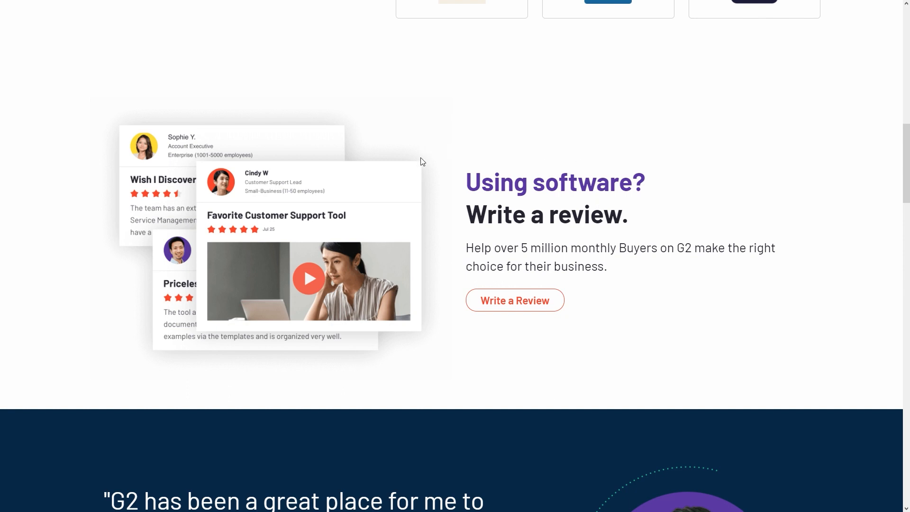
mouse_move(458, 250)
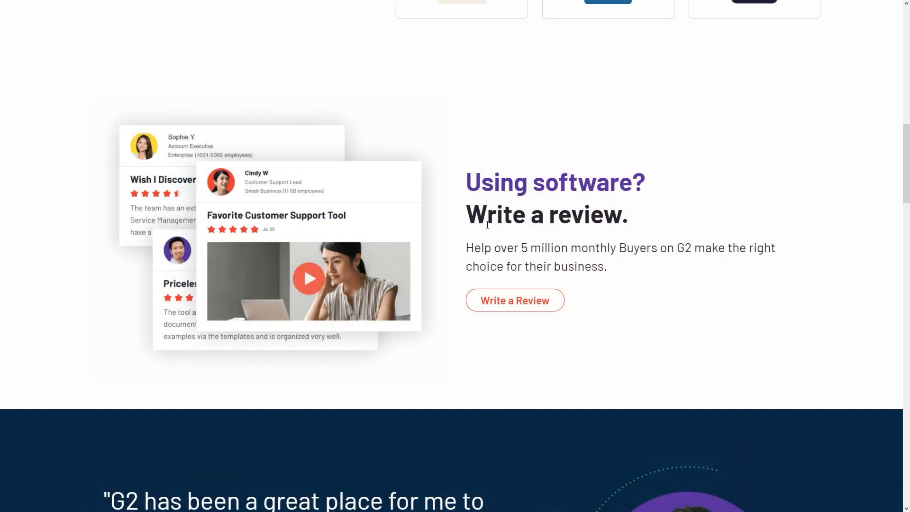
scroll(down, 3)
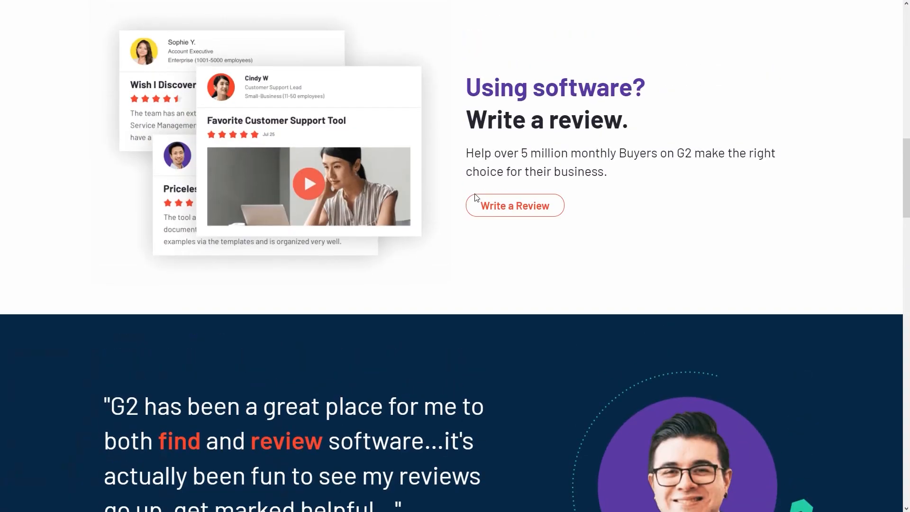
scroll(up, 3)
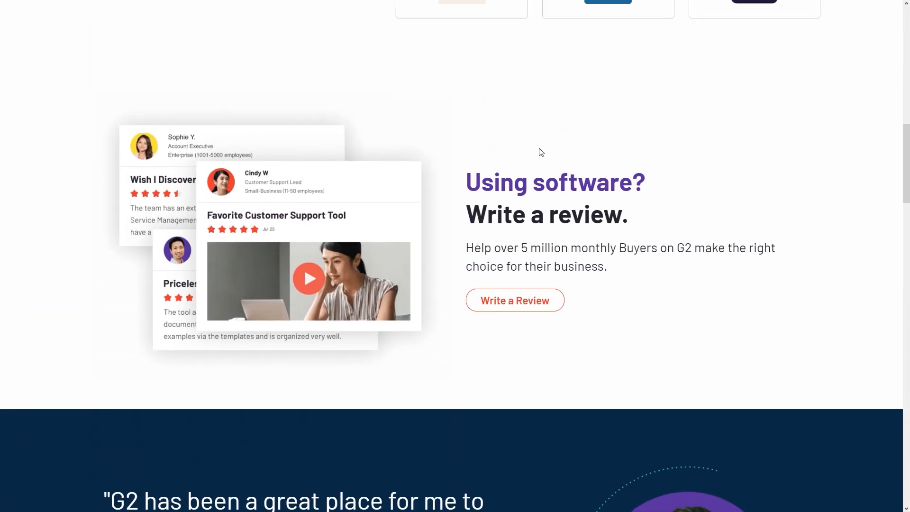
mouse_move(504, 169)
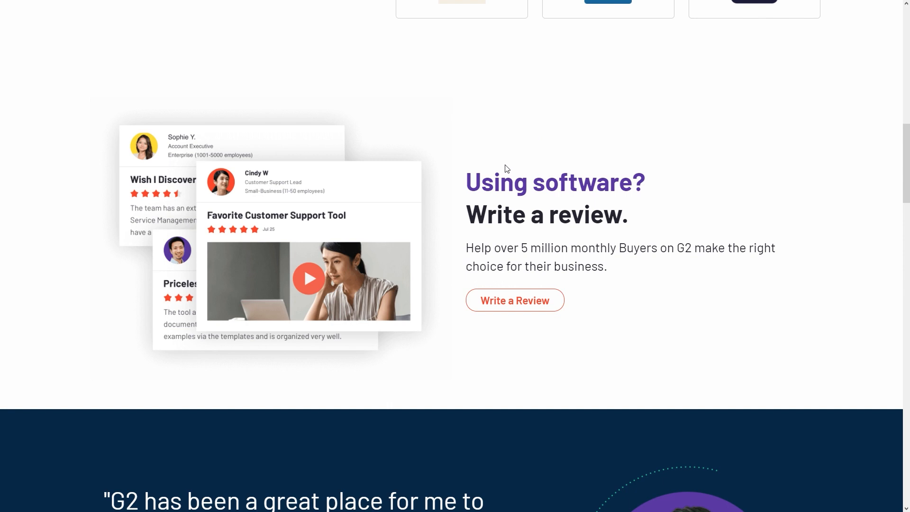
mouse_move(569, 198)
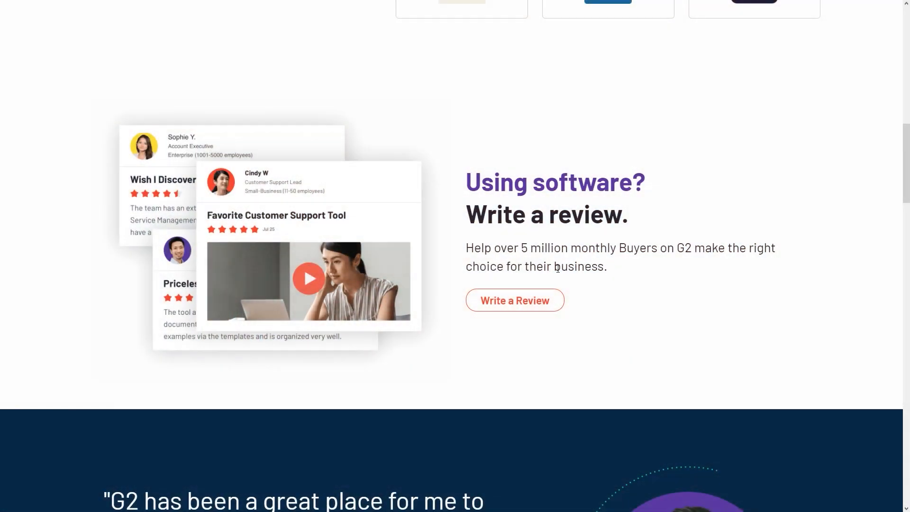
mouse_move(453, 228)
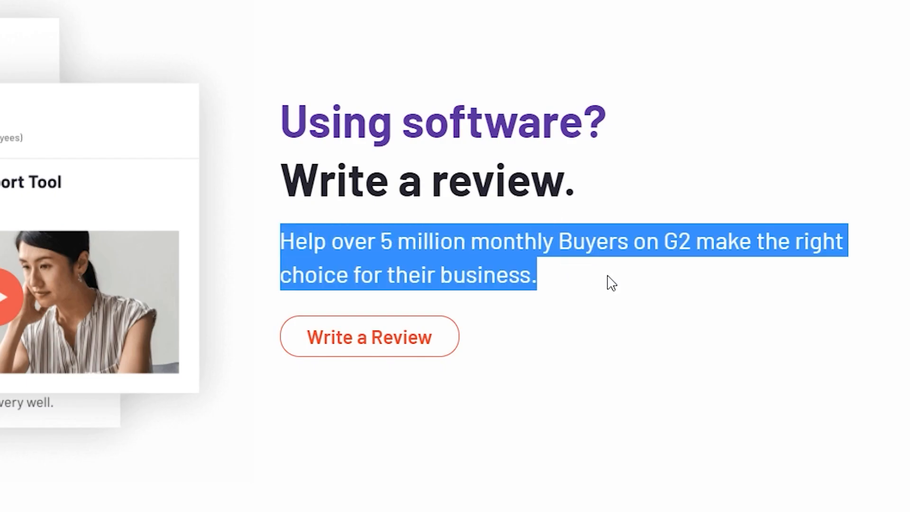
mouse_move(367, 297)
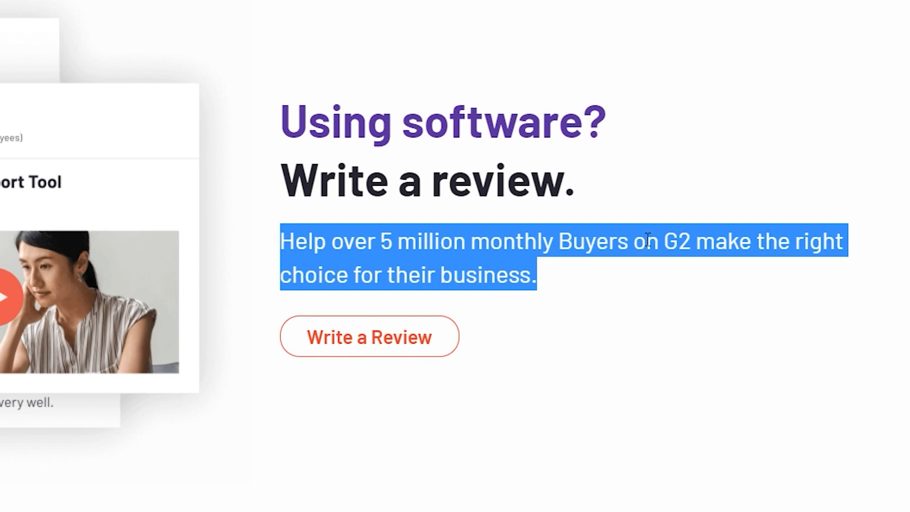
mouse_move(579, 204)
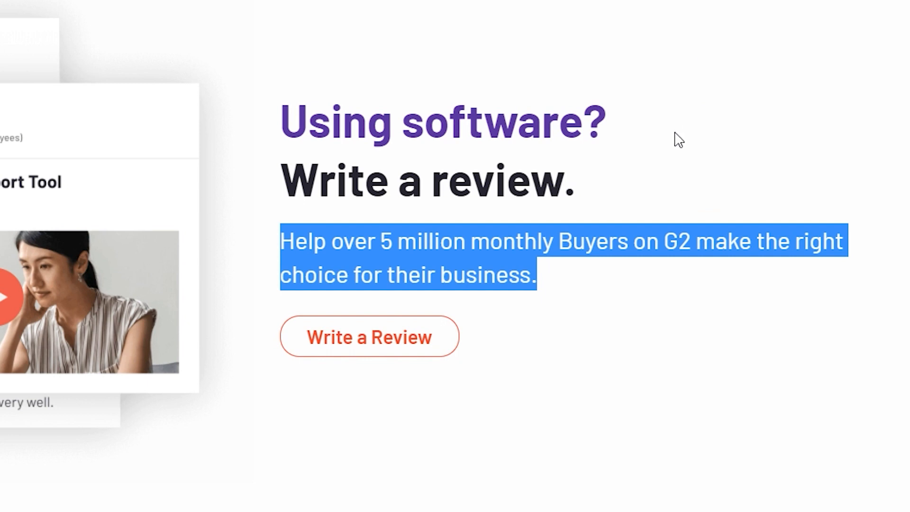
mouse_move(722, 134)
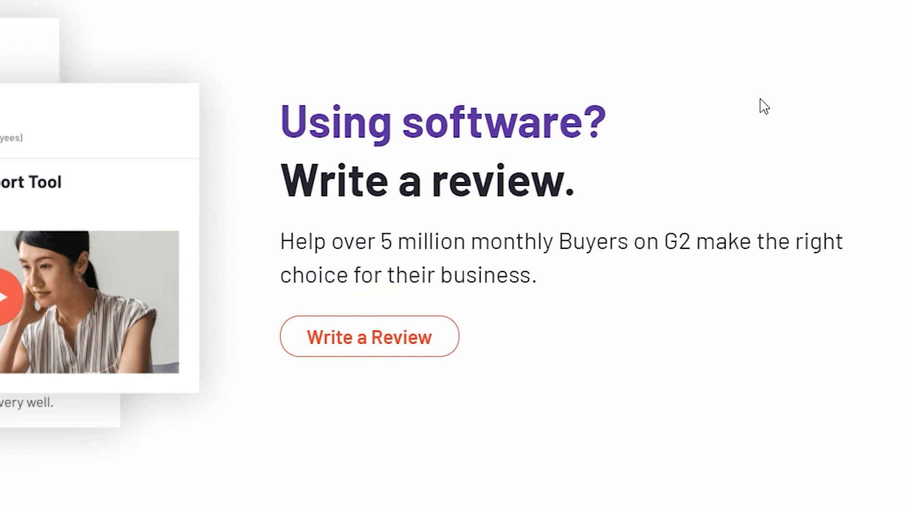
scroll(down, 3)
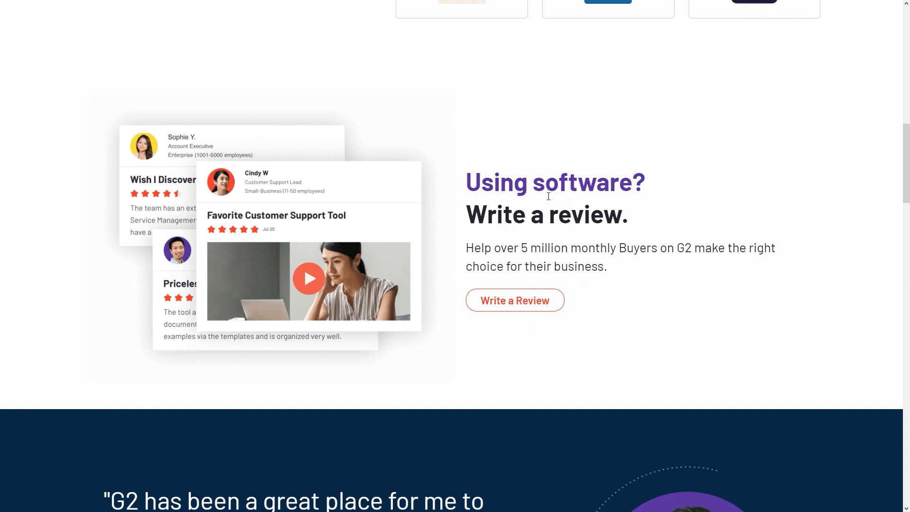
mouse_move(625, 231)
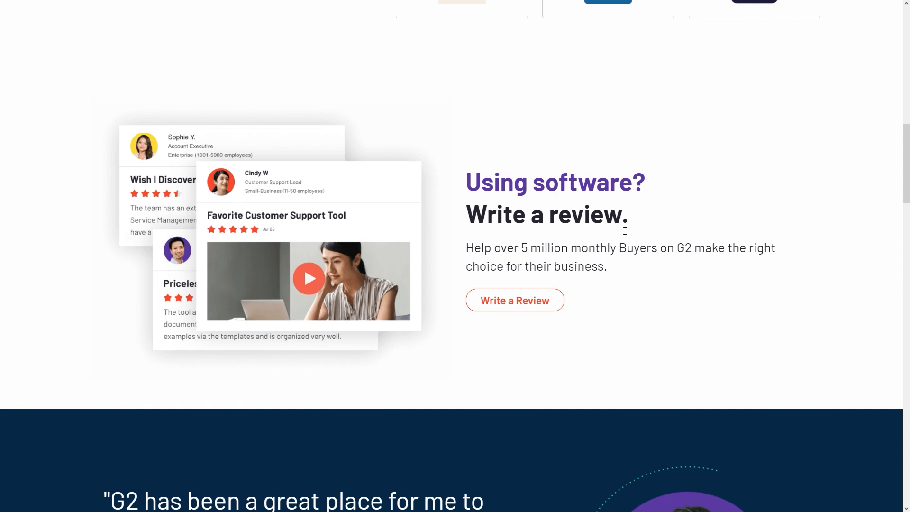
mouse_move(734, 237)
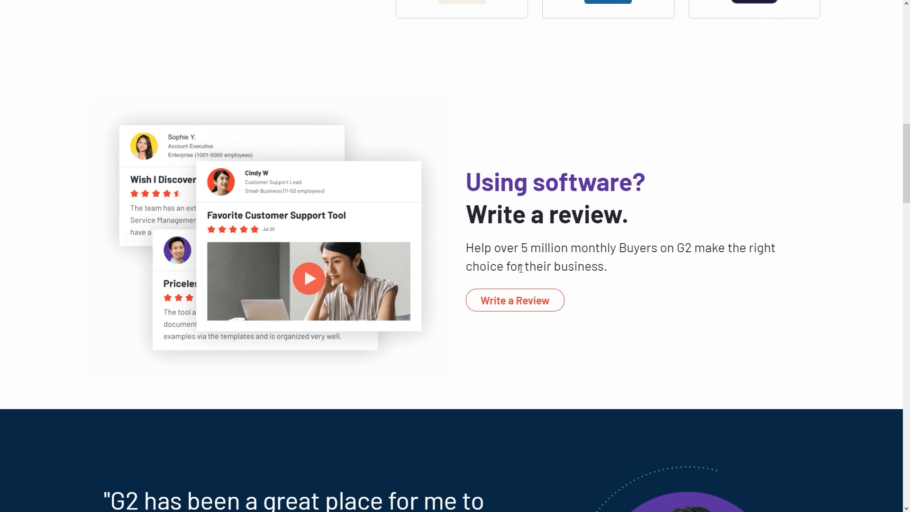
mouse_move(293, 163)
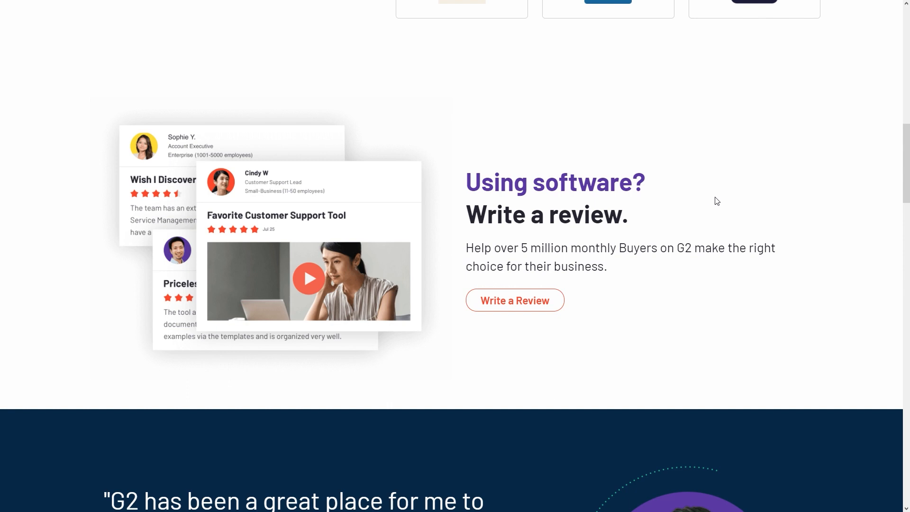
Browse the rest of the homepage and start a new software review via 'Write a Review'.
scroll(down, 3)
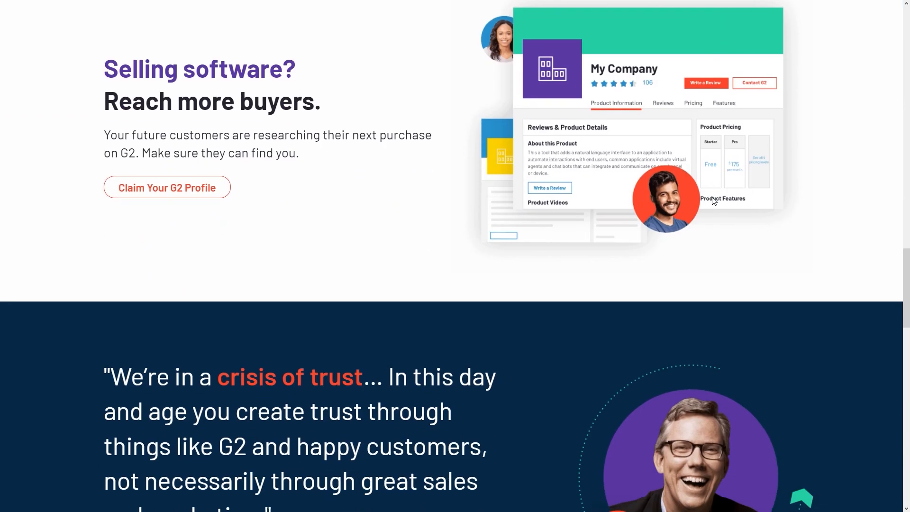
scroll(down, 3)
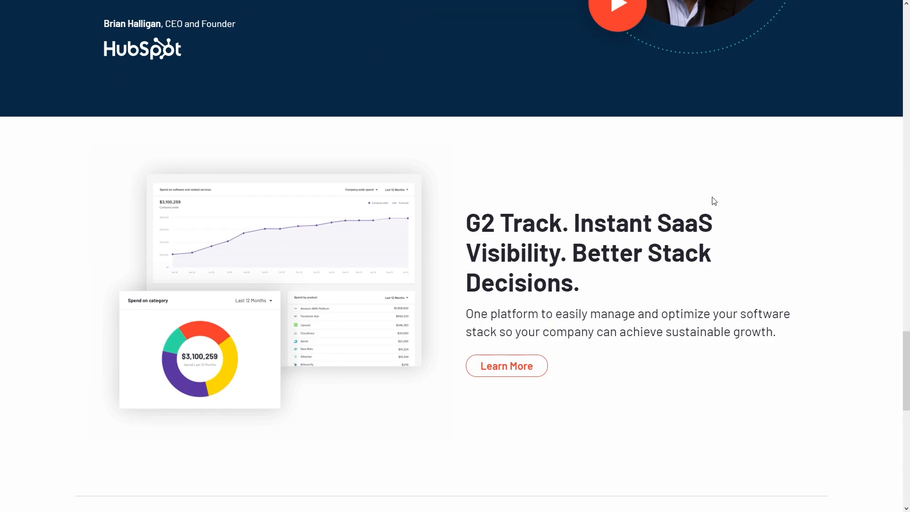
scroll(down, 3)
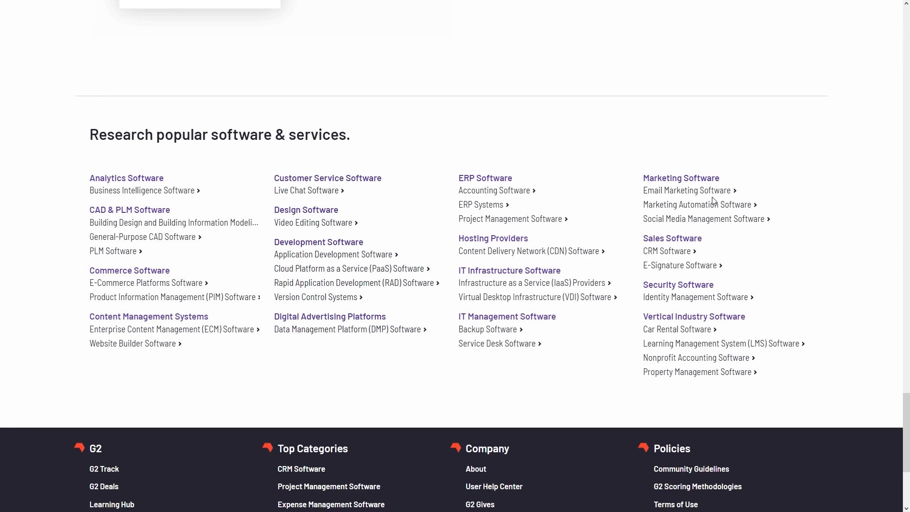
scroll(up, 3)
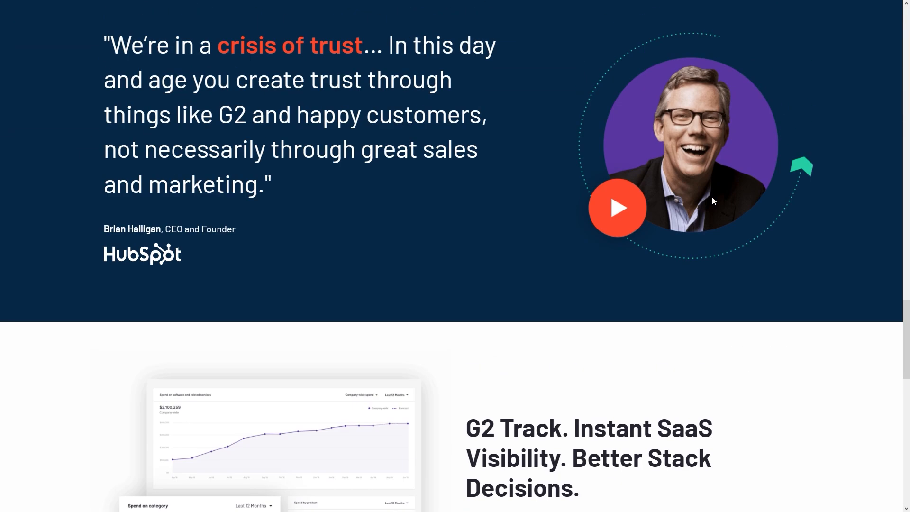
scroll(down, 3)
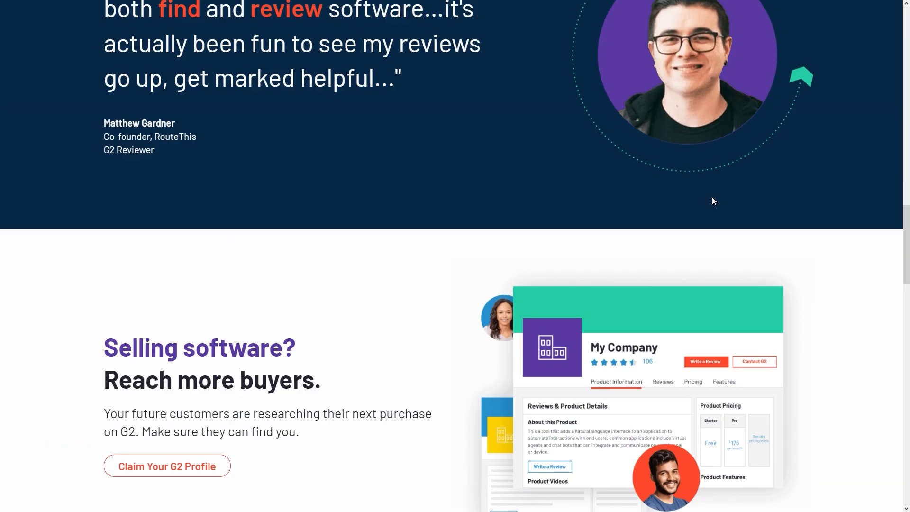
scroll(down, 3)
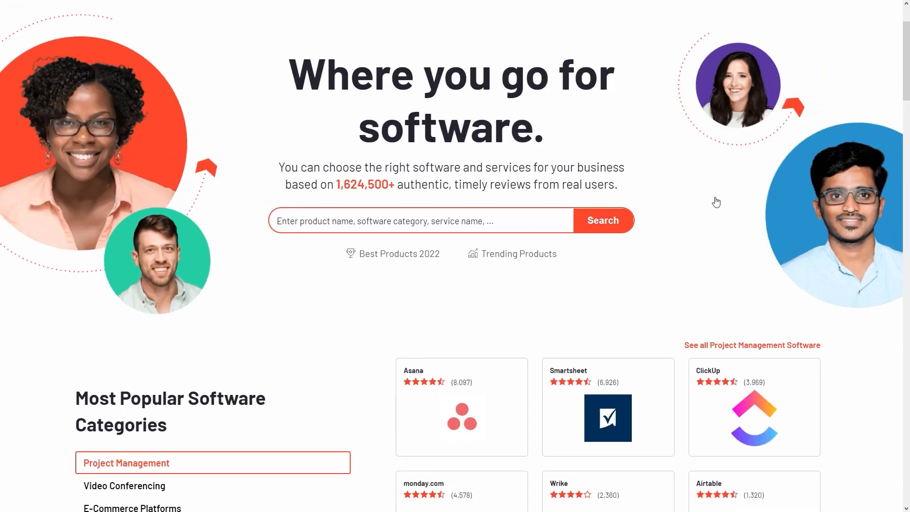
scroll(down, 3)
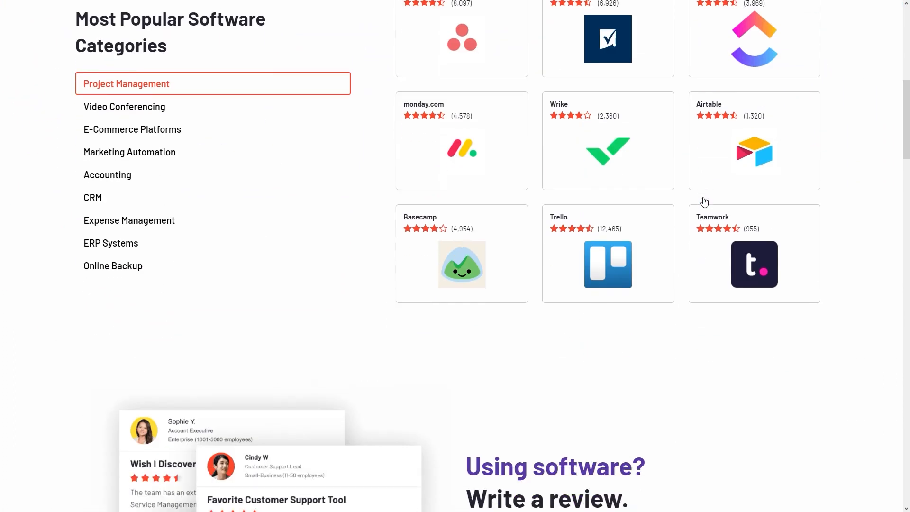
scroll(down, 3)
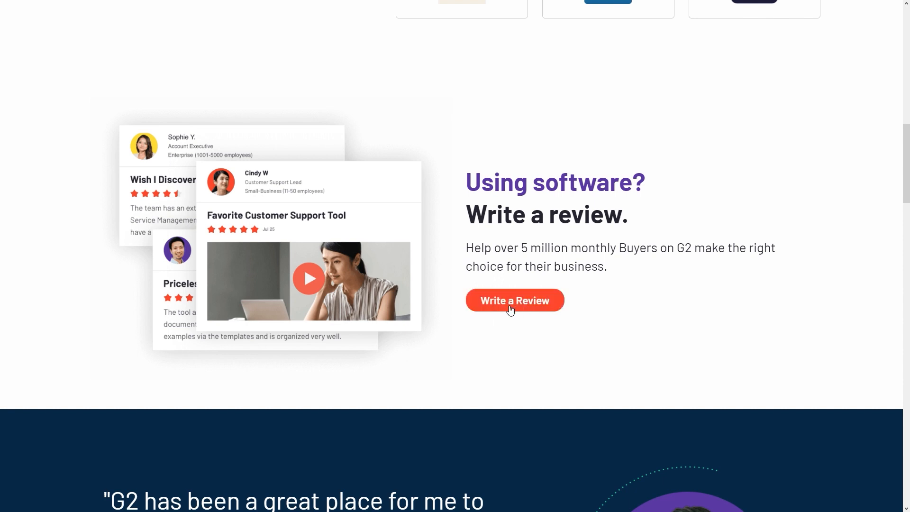
click(513, 301)
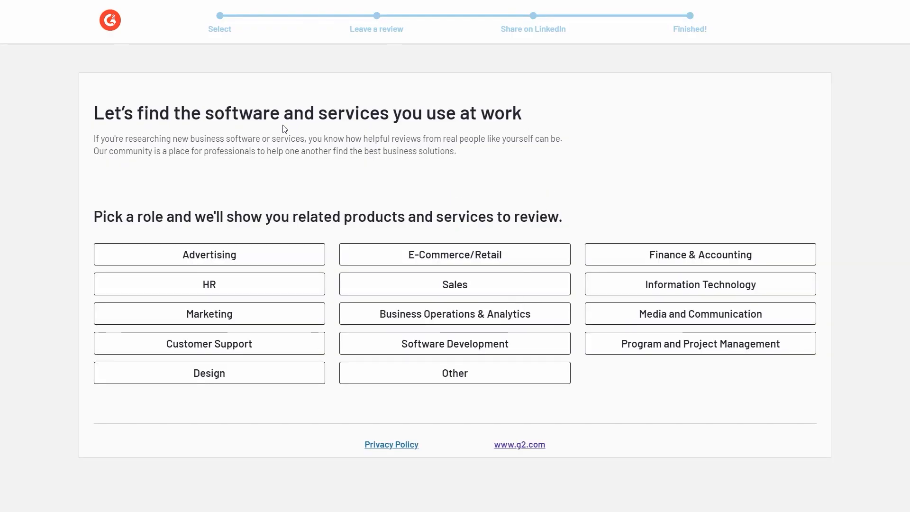
mouse_move(232, 161)
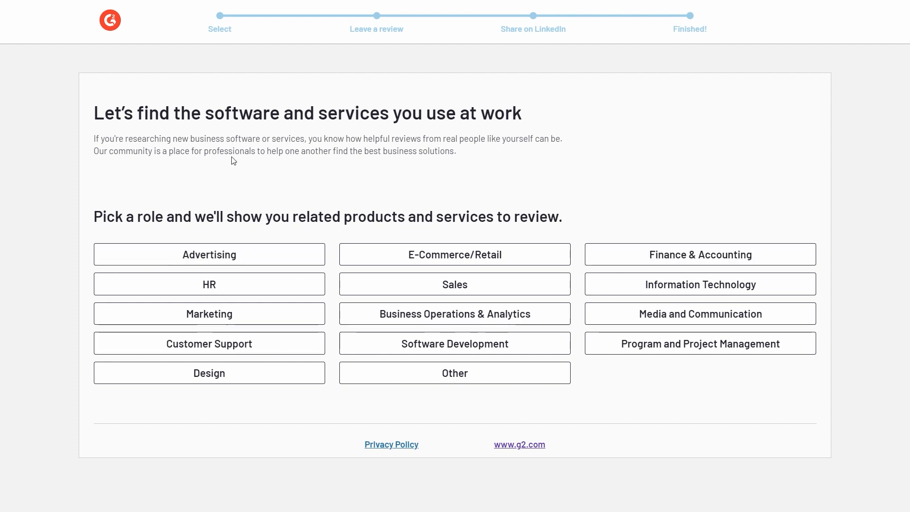
mouse_move(458, 150)
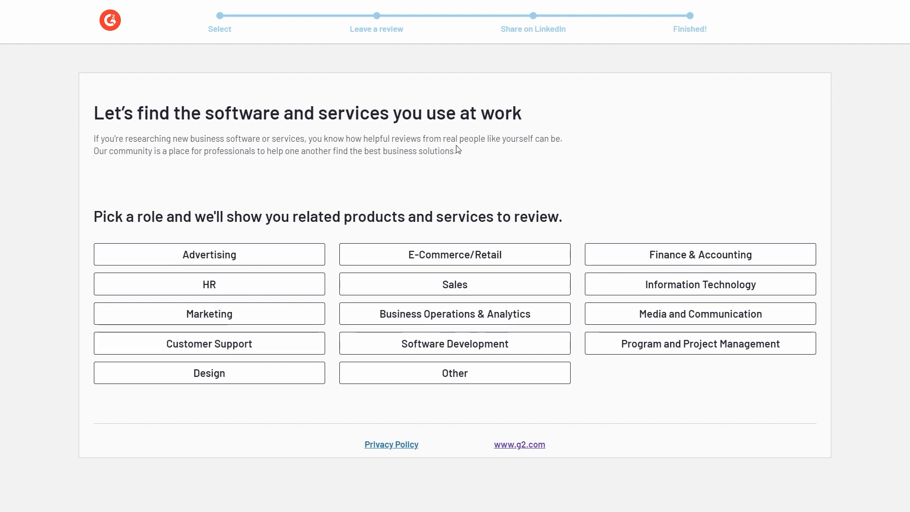
mouse_move(370, 156)
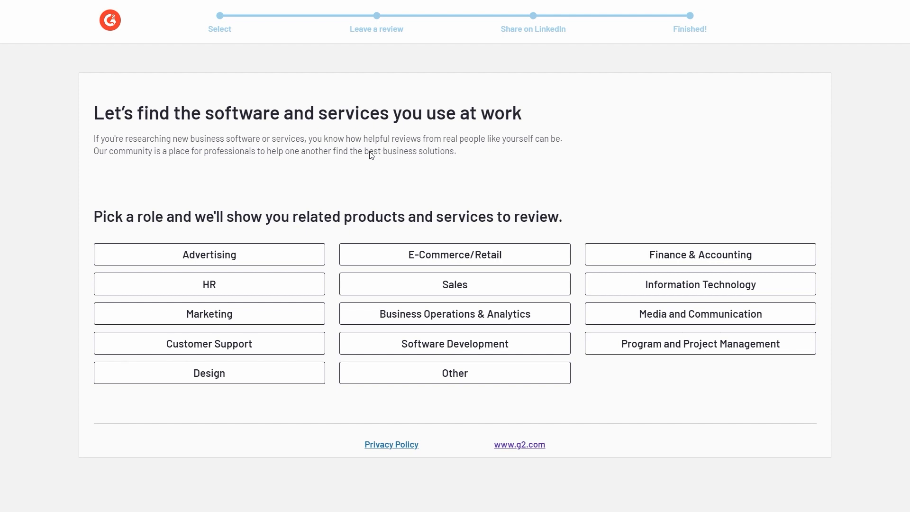
mouse_move(512, 157)
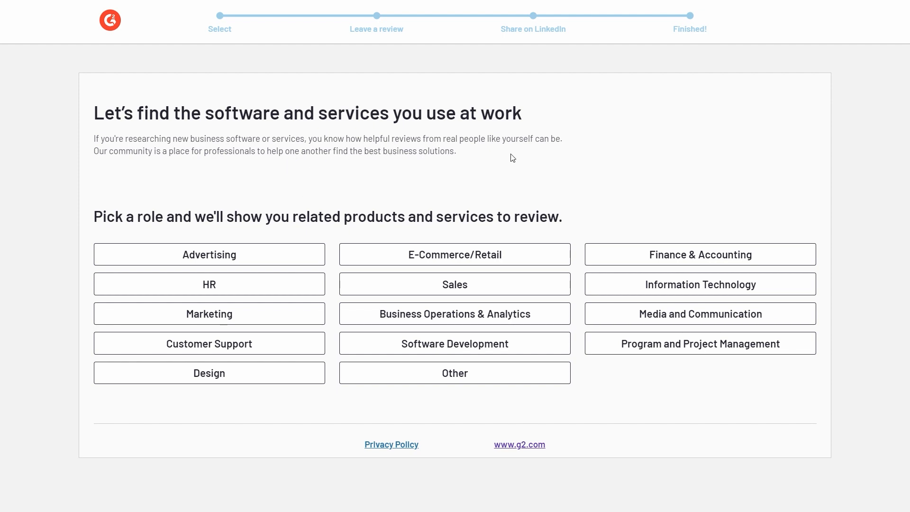
mouse_move(603, 160)
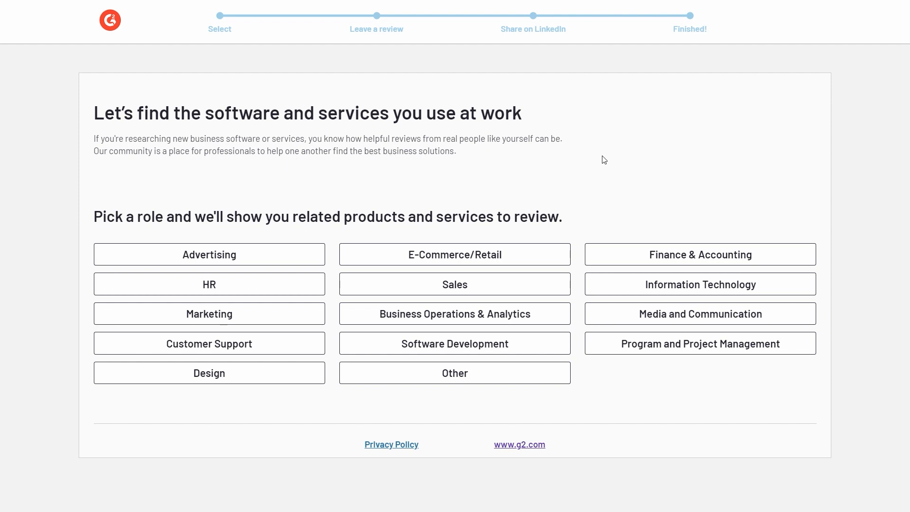
mouse_move(534, 194)
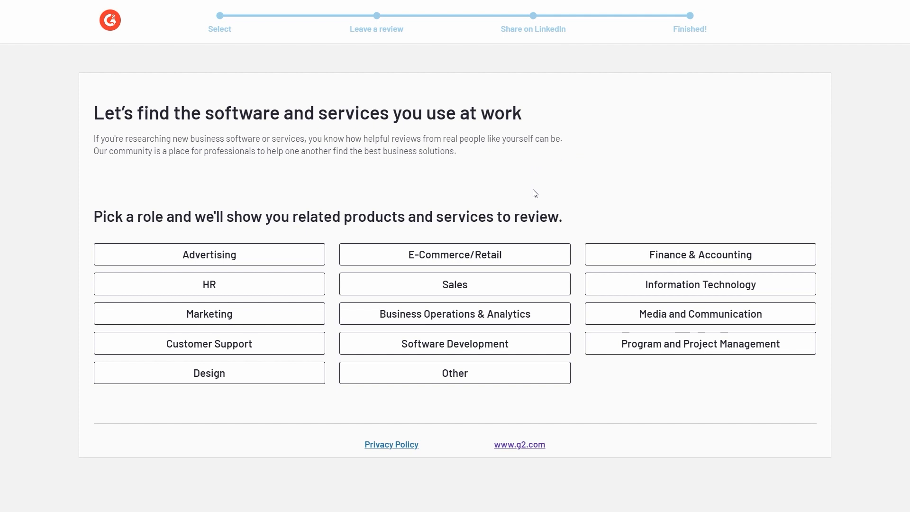
Select Finance & Accounting as the work role to reach the product selection list.
click(454, 283)
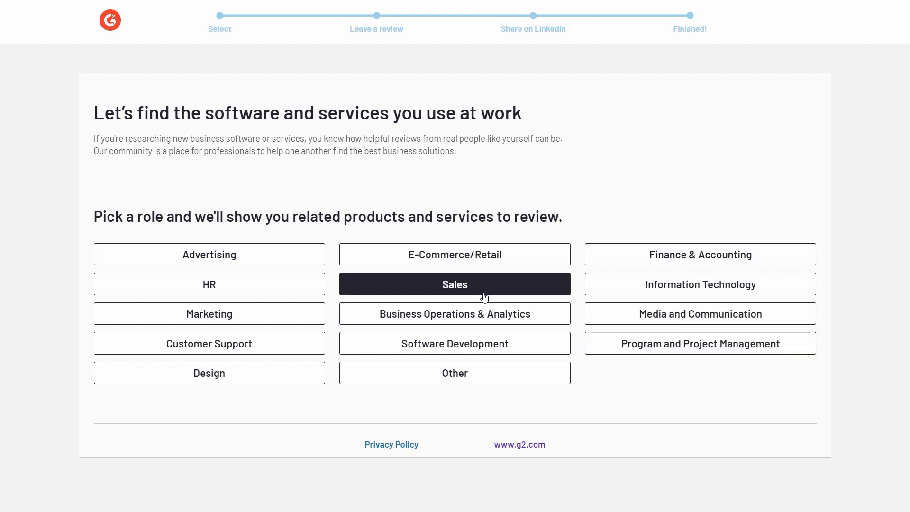
click(454, 372)
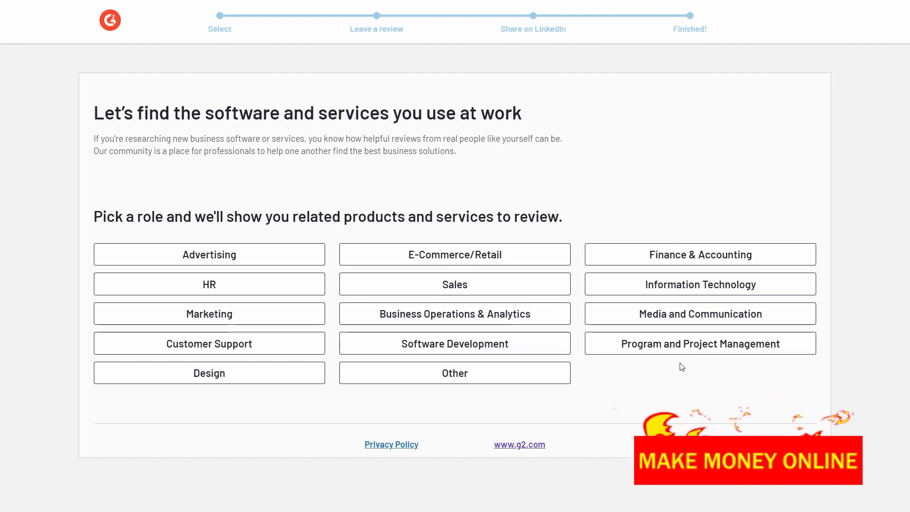
click(700, 254)
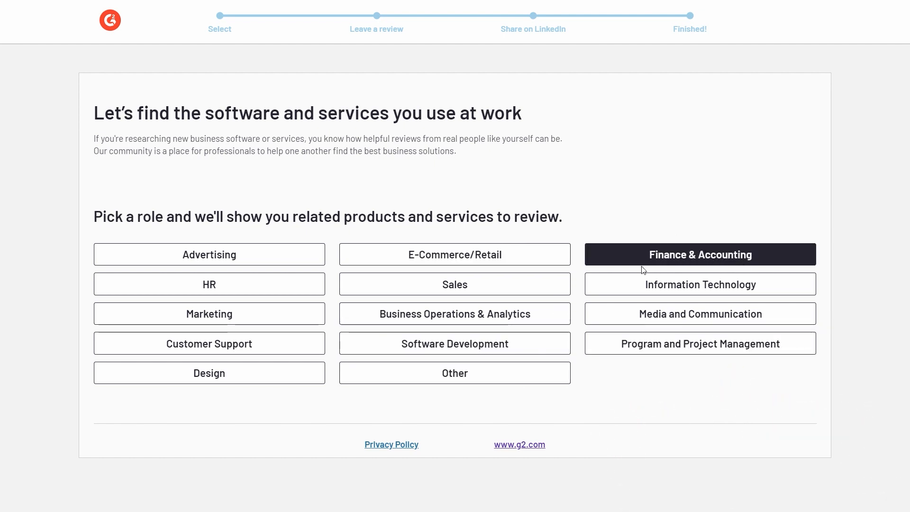
click(454, 313)
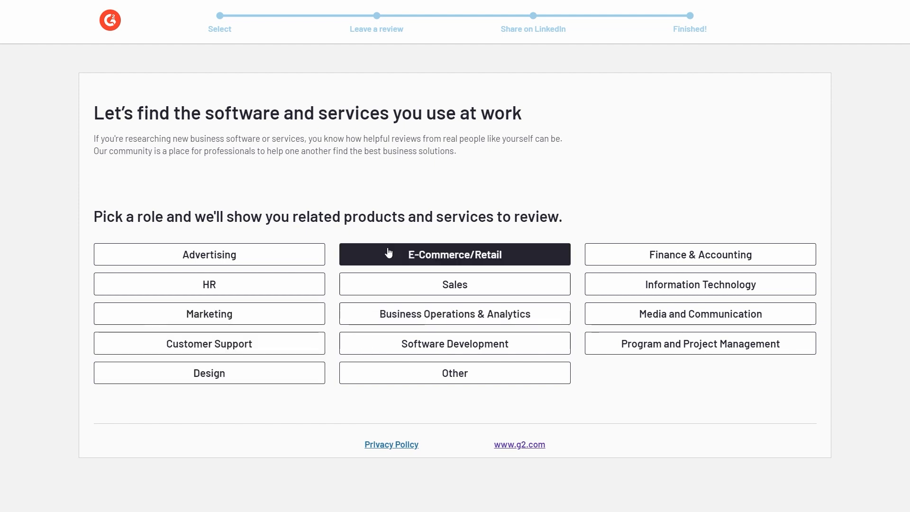
mouse_move(584, 245)
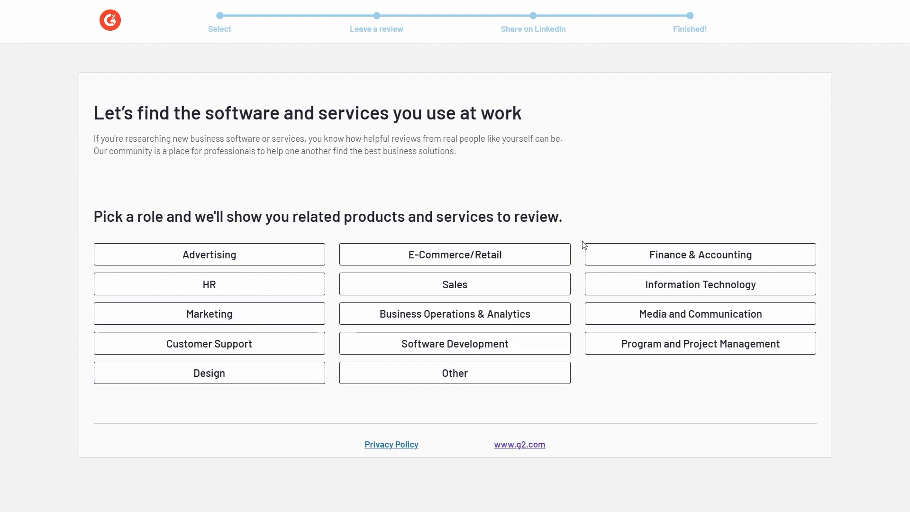
click(699, 284)
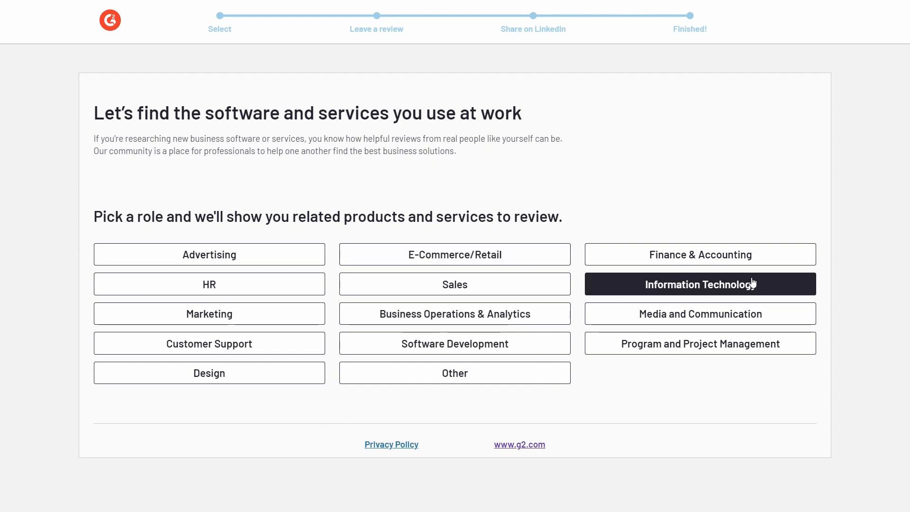
click(208, 254)
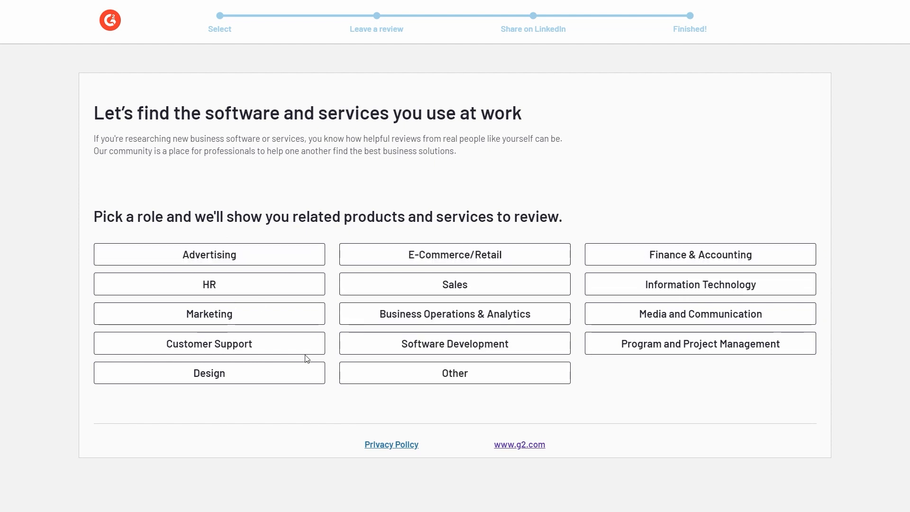
click(700, 254)
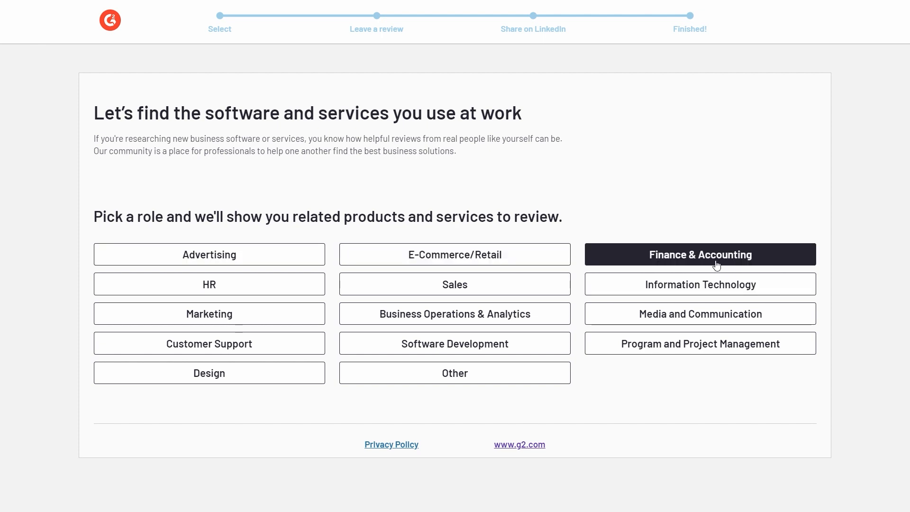
mouse_move(733, 266)
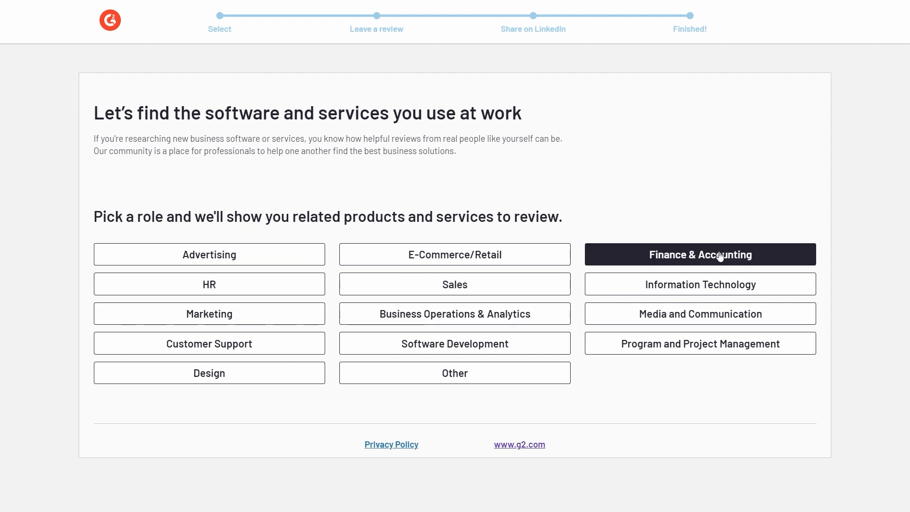
mouse_move(689, 261)
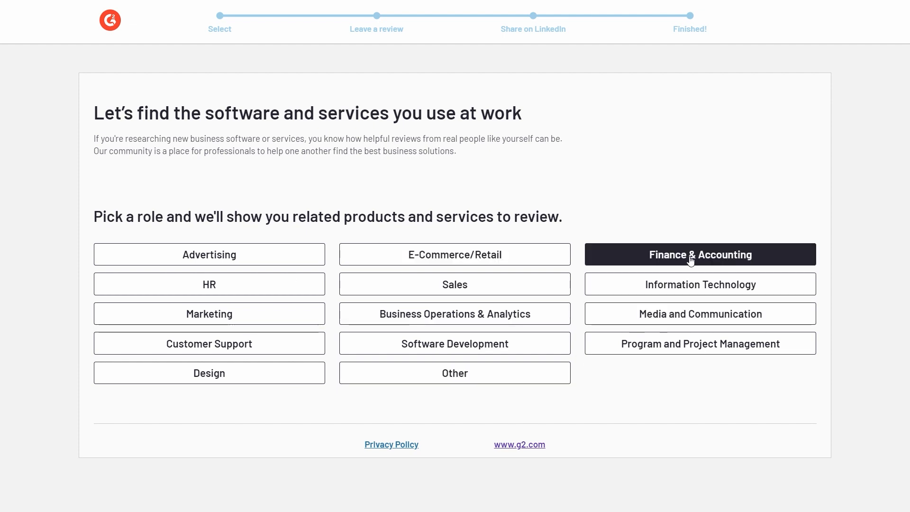
click(699, 254)
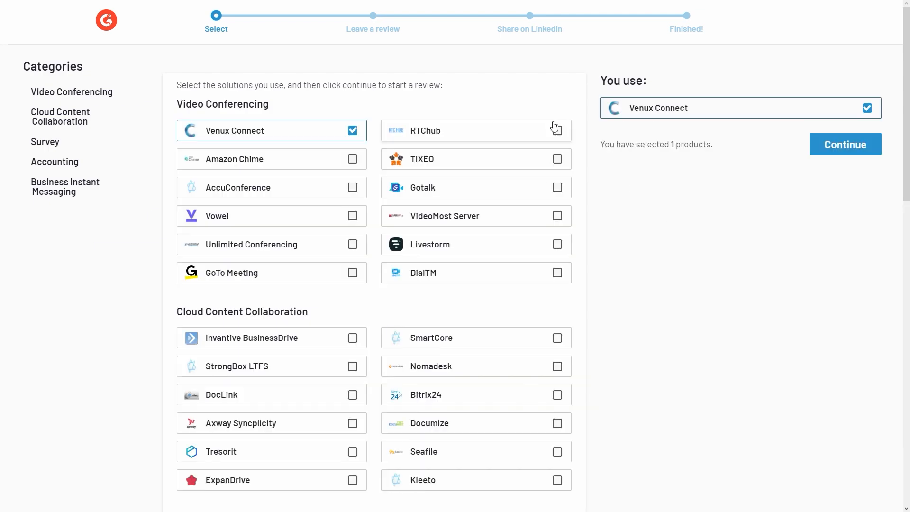
mouse_move(449, 135)
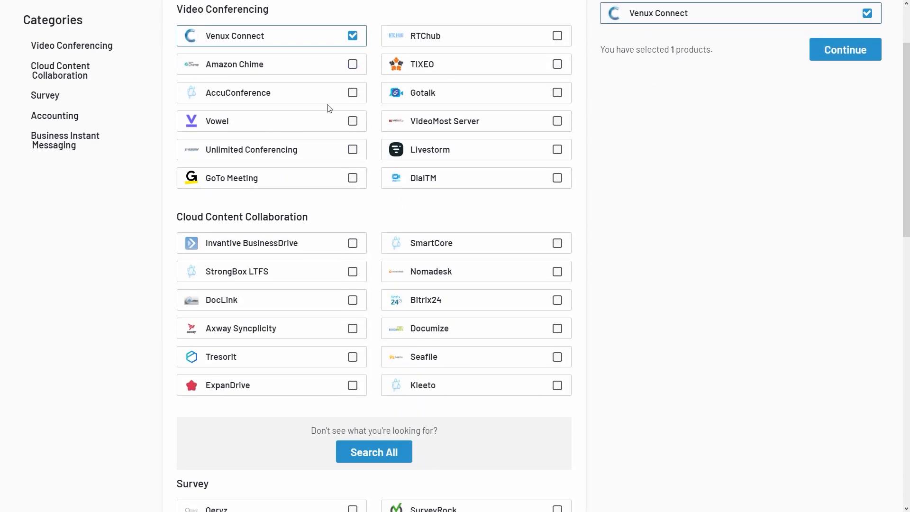
Look through the product categories and continue with Venux Connect as the only chosen product.
scroll(down, 3)
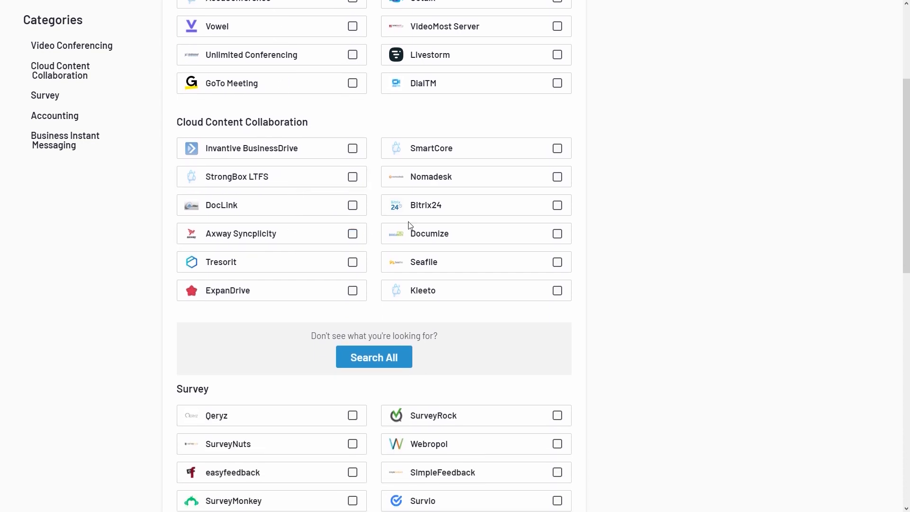
scroll(down, 3)
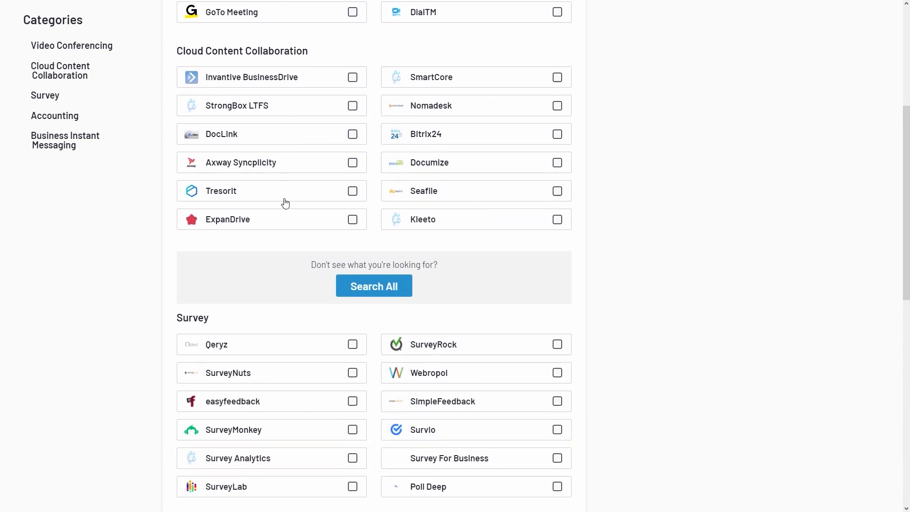
scroll(down, 3)
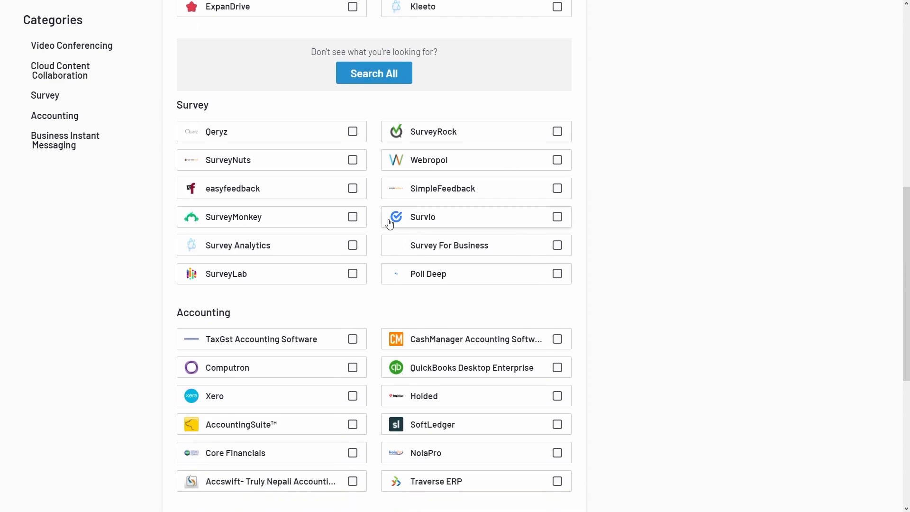
scroll(down, 3)
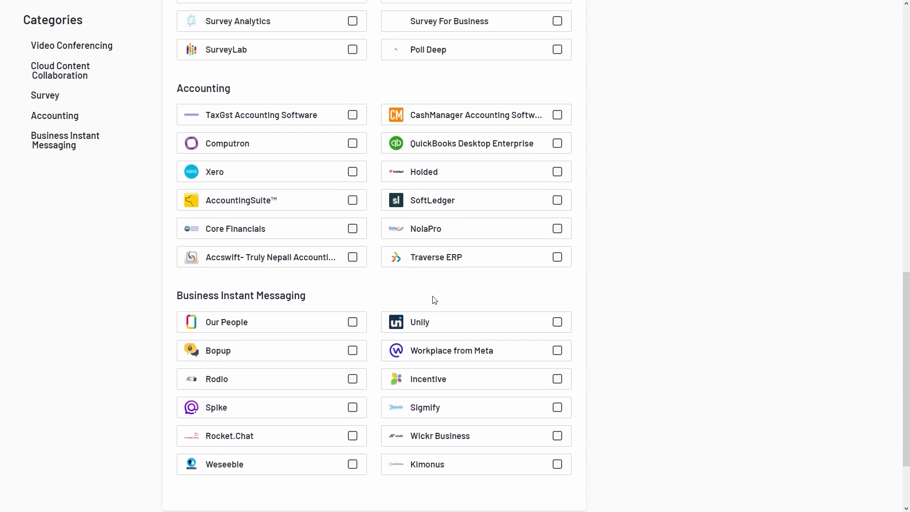
scroll(up, 3)
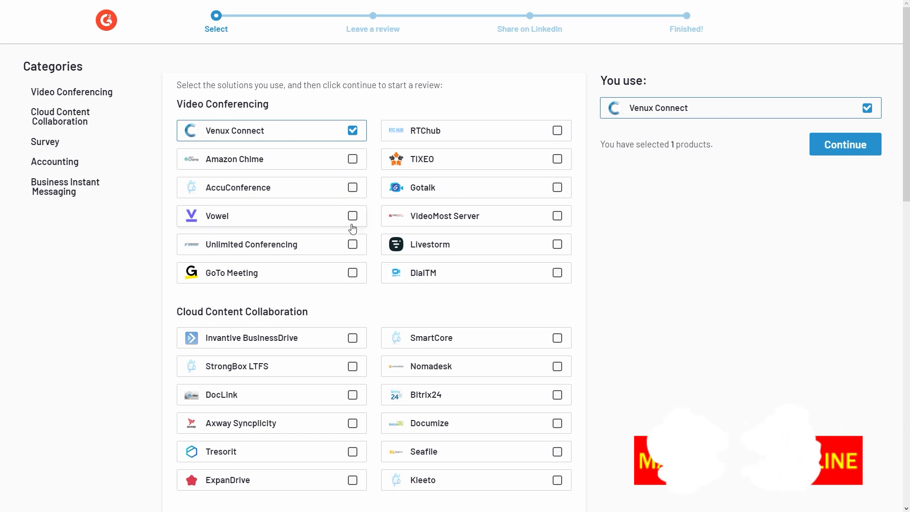
mouse_move(471, 224)
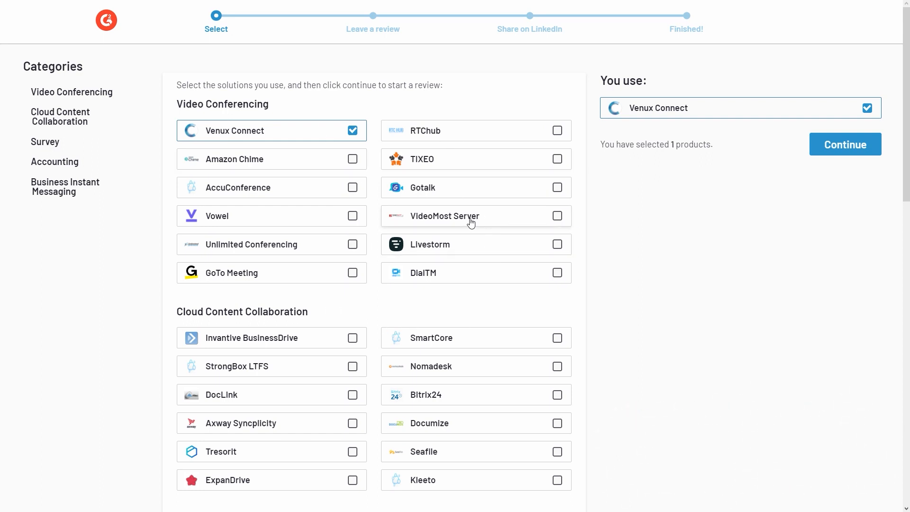
mouse_move(472, 146)
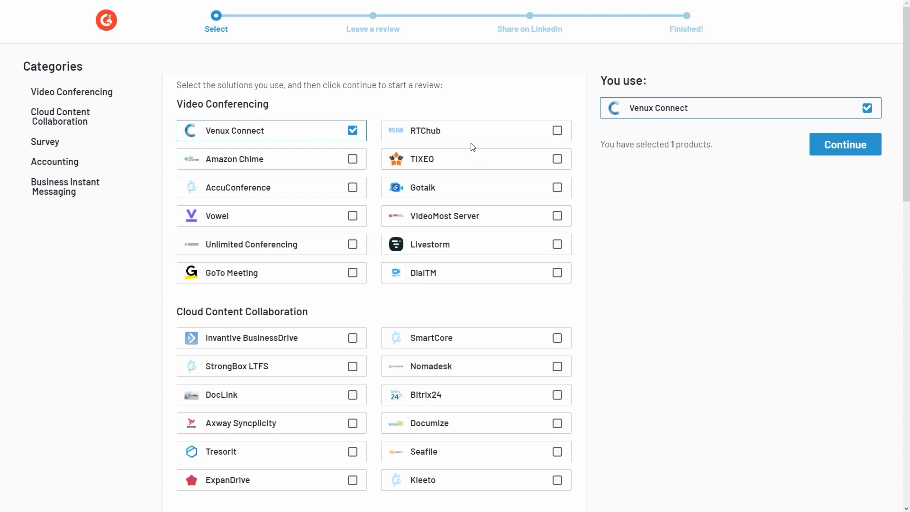
mouse_move(247, 130)
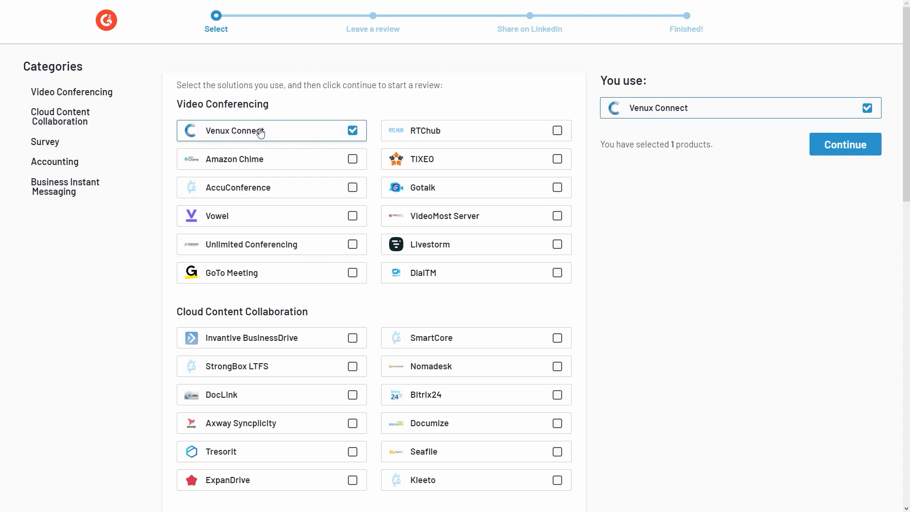
mouse_move(575, 183)
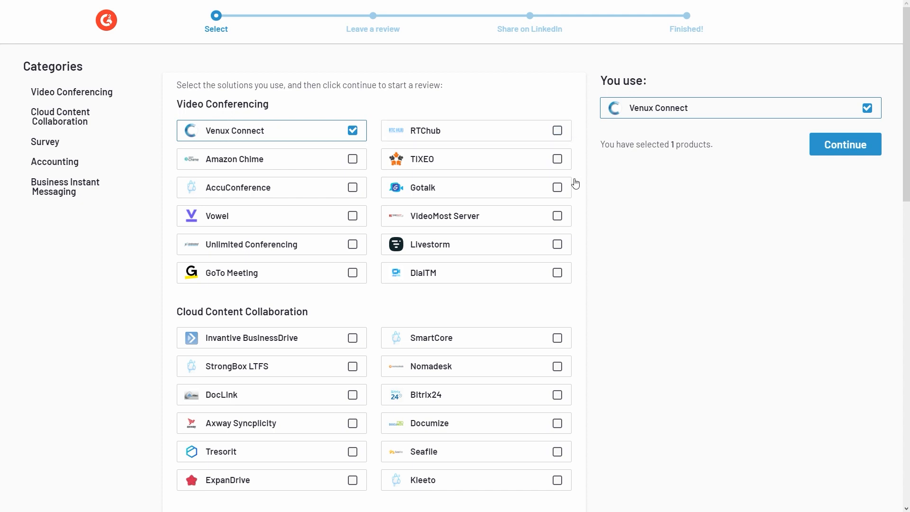
click(845, 144)
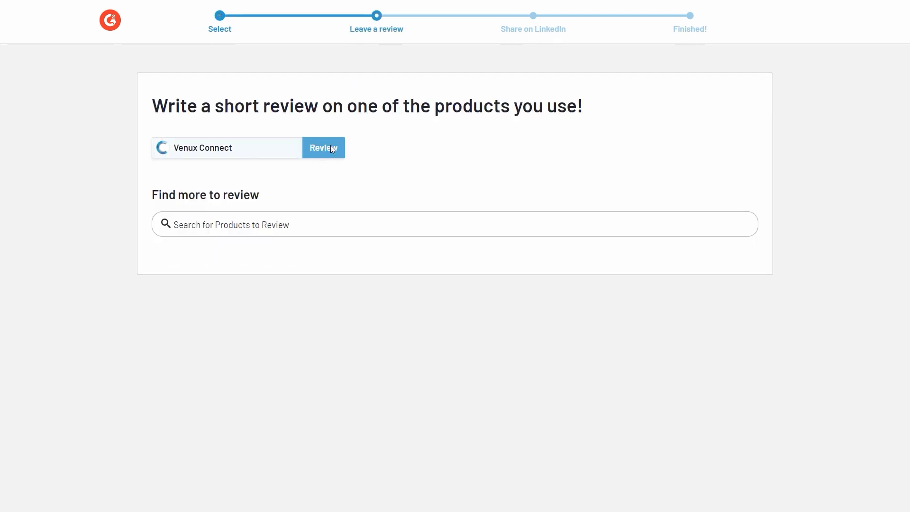
Start the Venux Connect review and continue to the login page.
click(323, 147)
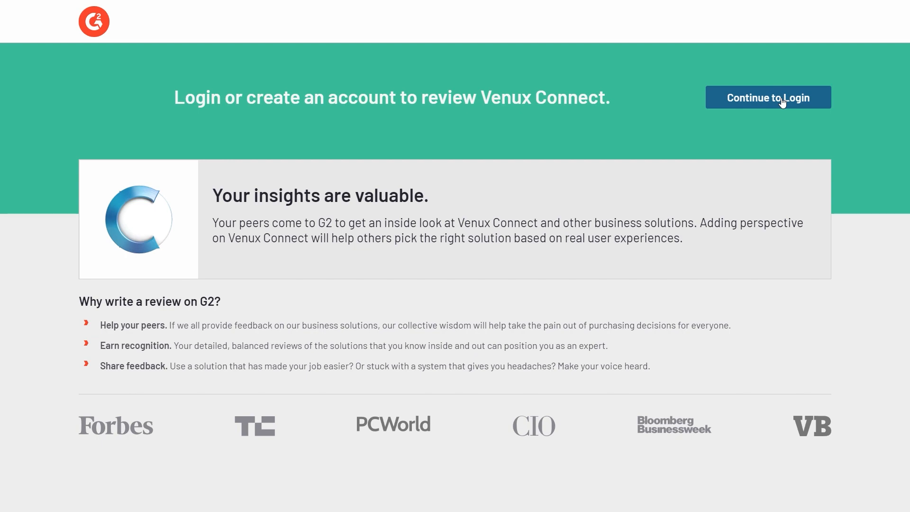
click(767, 97)
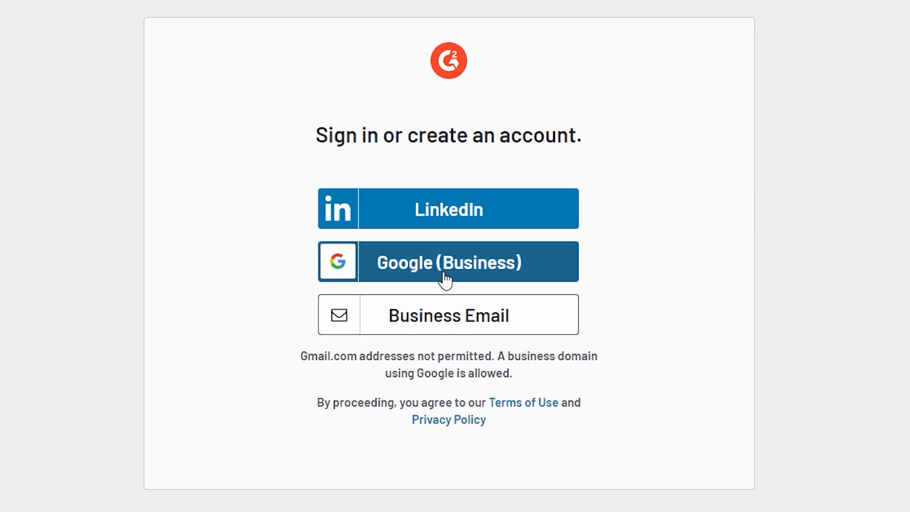
mouse_move(434, 269)
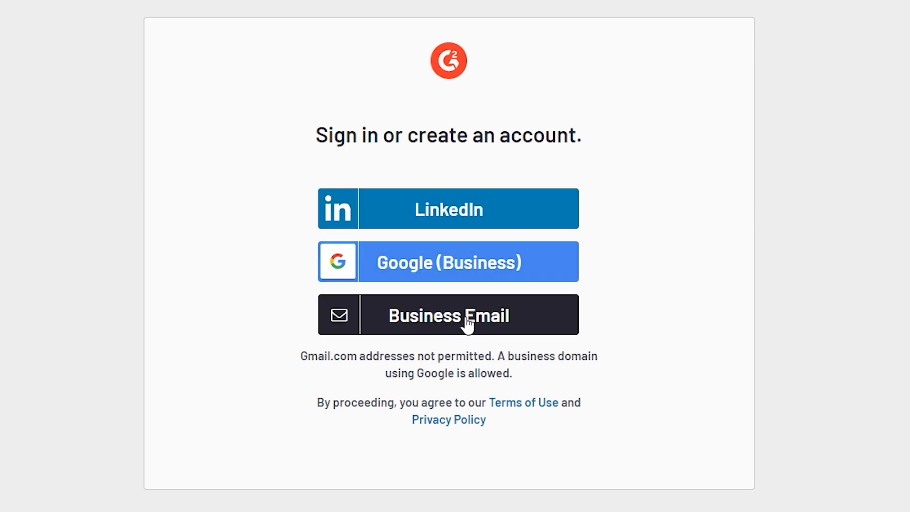
mouse_move(495, 212)
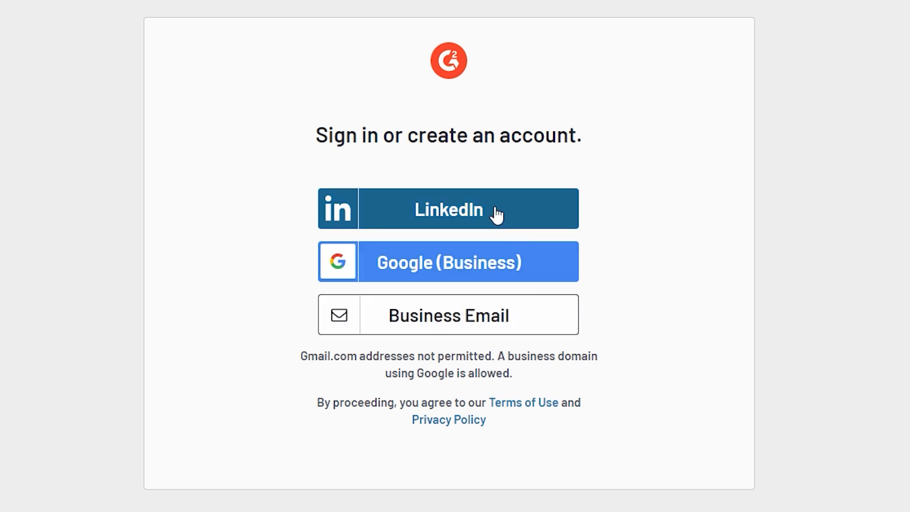
mouse_move(455, 204)
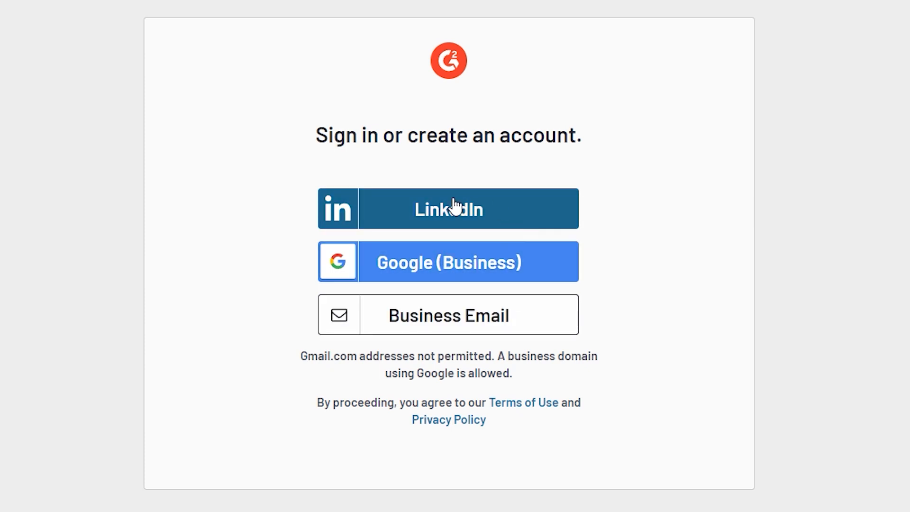
mouse_move(476, 250)
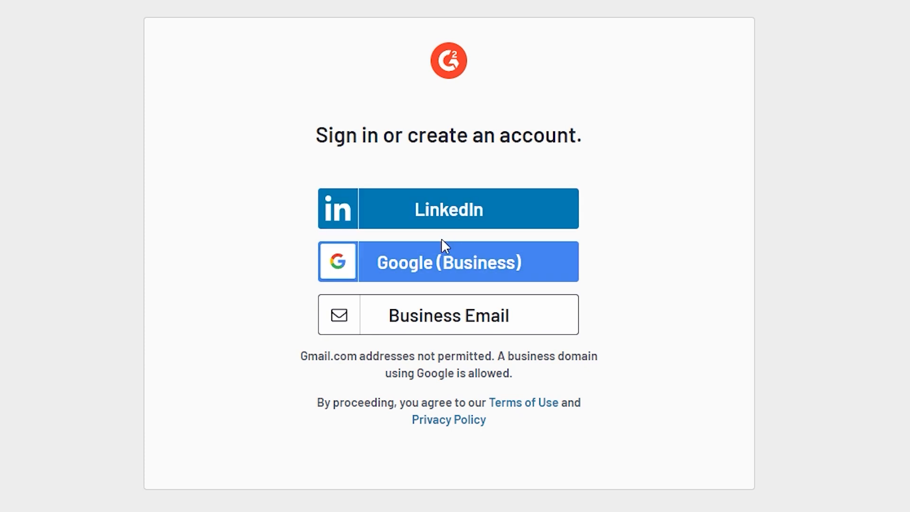
mouse_move(673, 249)
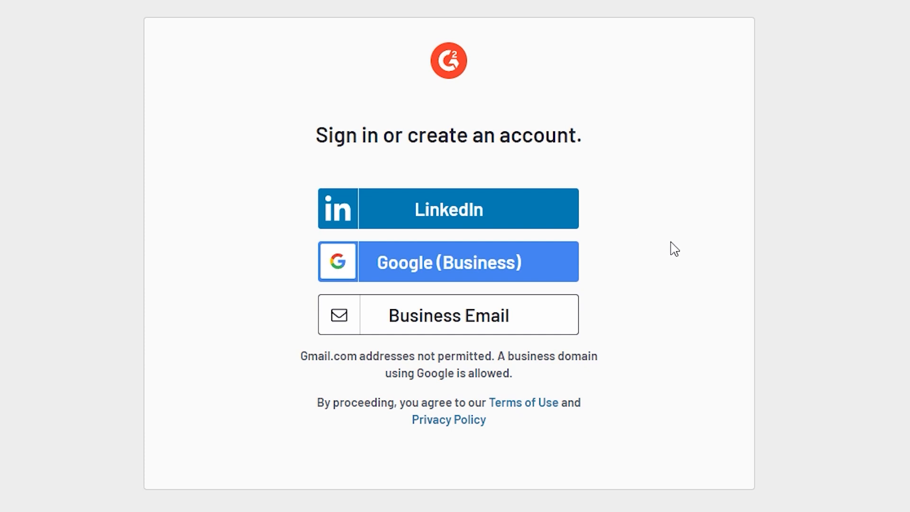
Sign in to reach the Venux Connect review form.
click(448, 261)
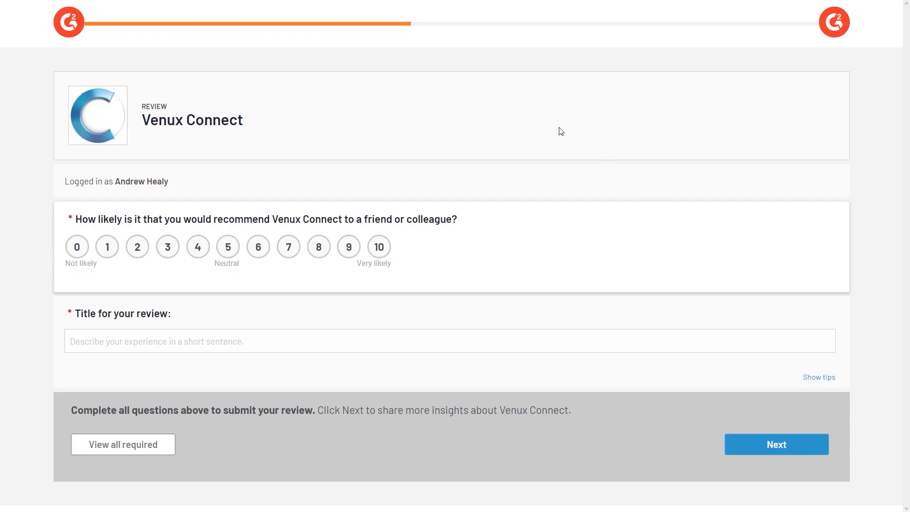
mouse_move(546, 172)
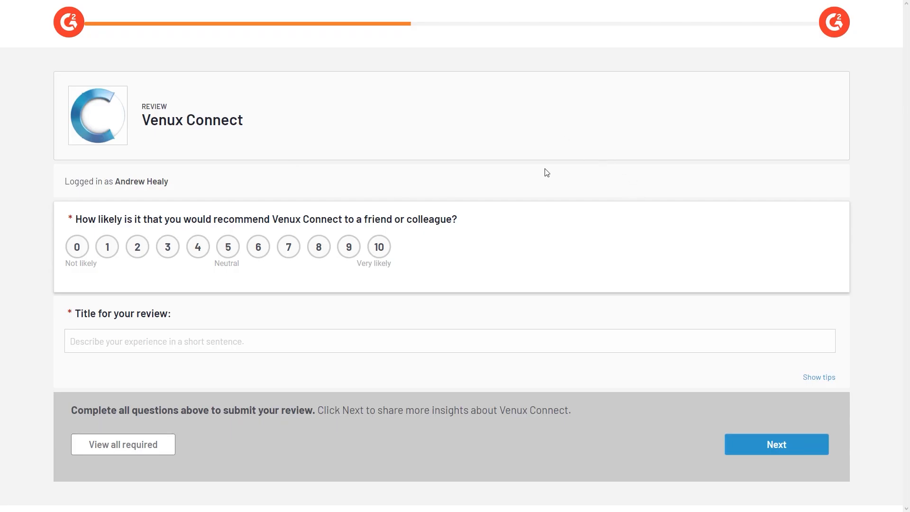
mouse_move(308, 161)
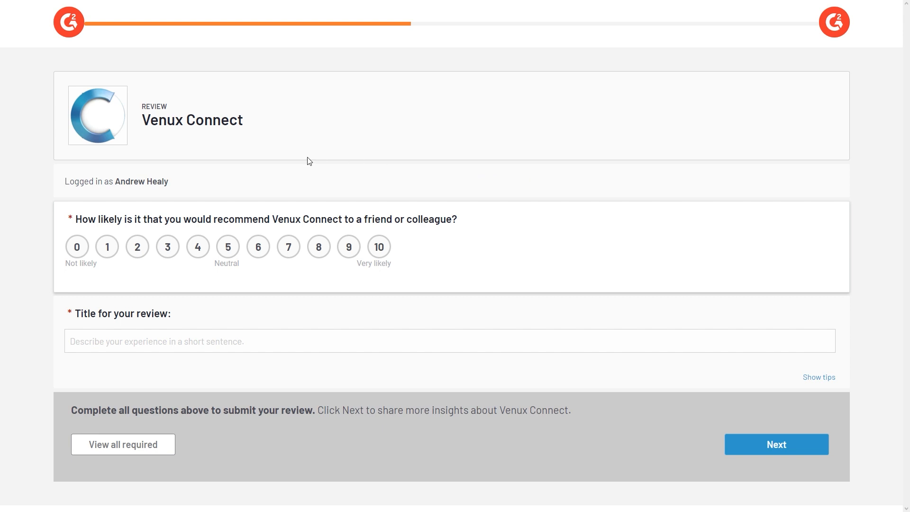
mouse_move(106, 94)
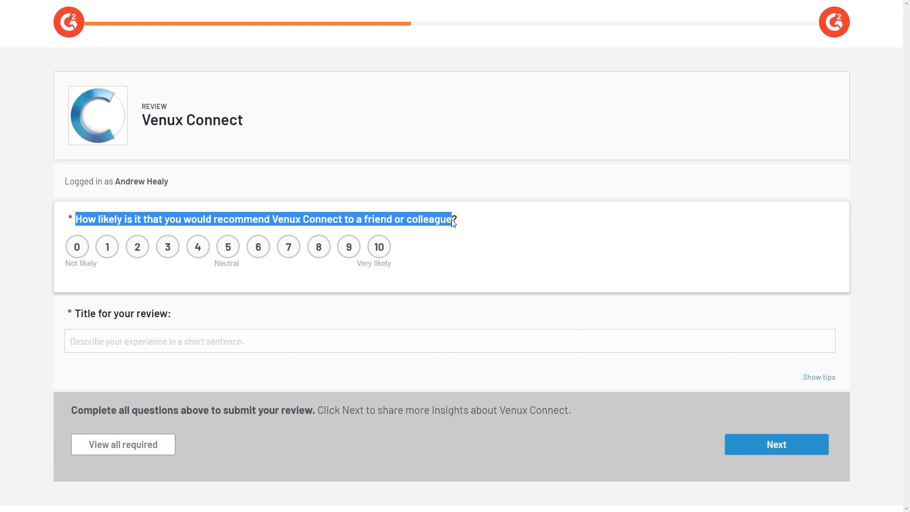
click(221, 232)
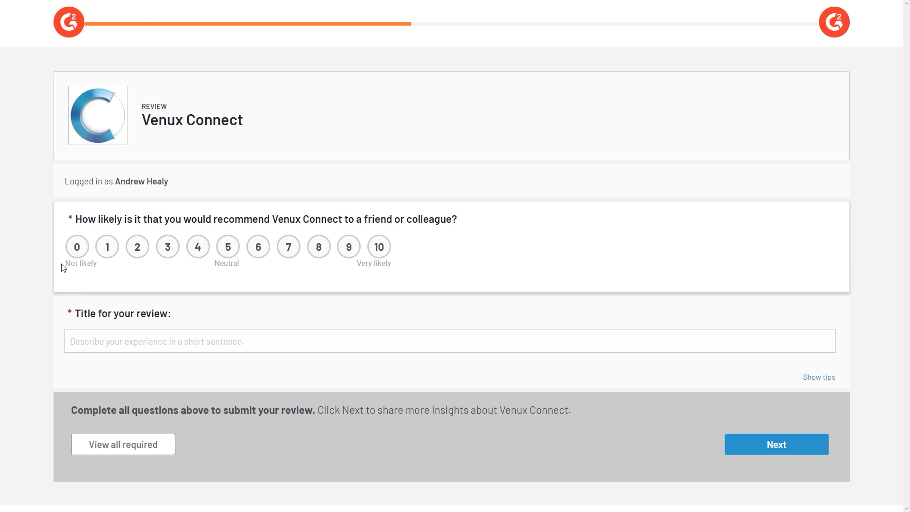
double_click(81, 262)
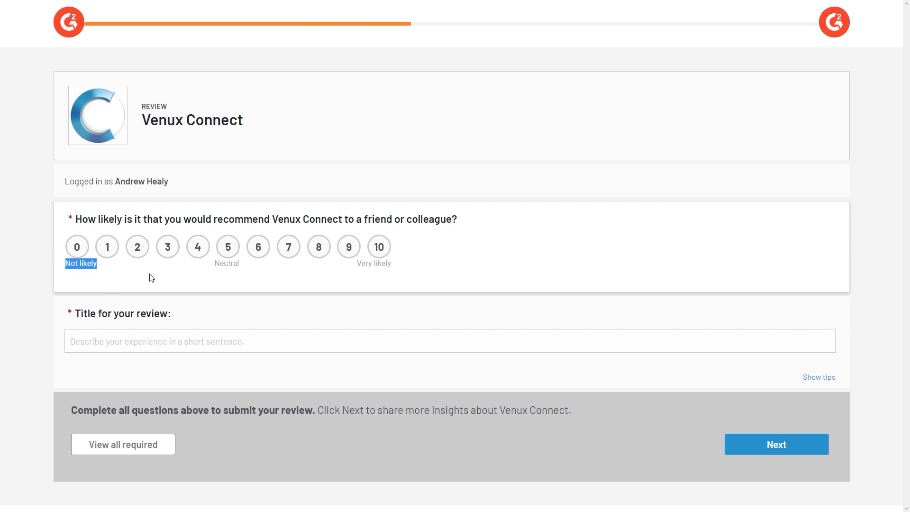
mouse_move(362, 268)
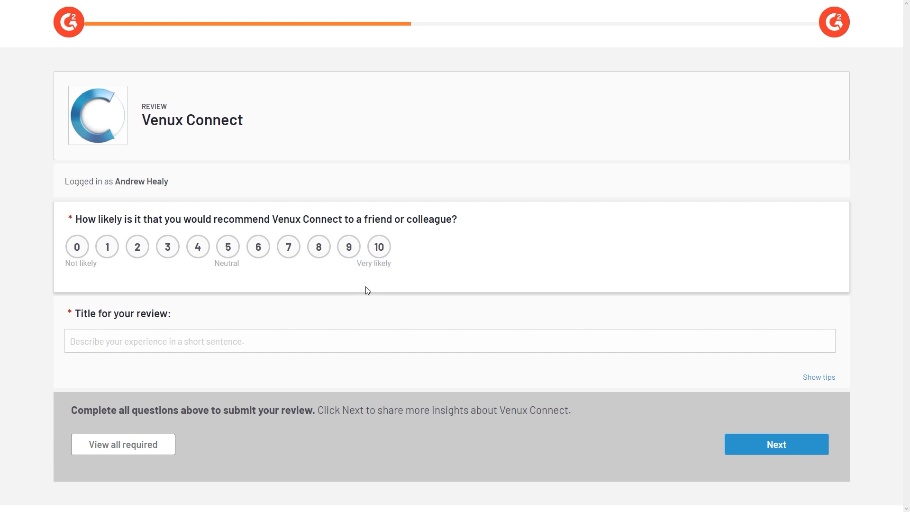
mouse_move(248, 305)
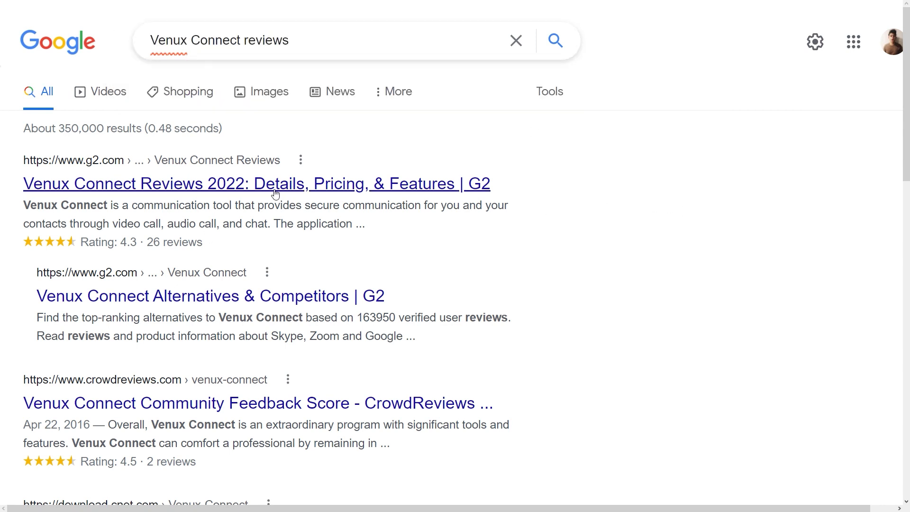
Browse the Google results for Venux Connect reviews and return to the G2 result.
scroll(down, 3)
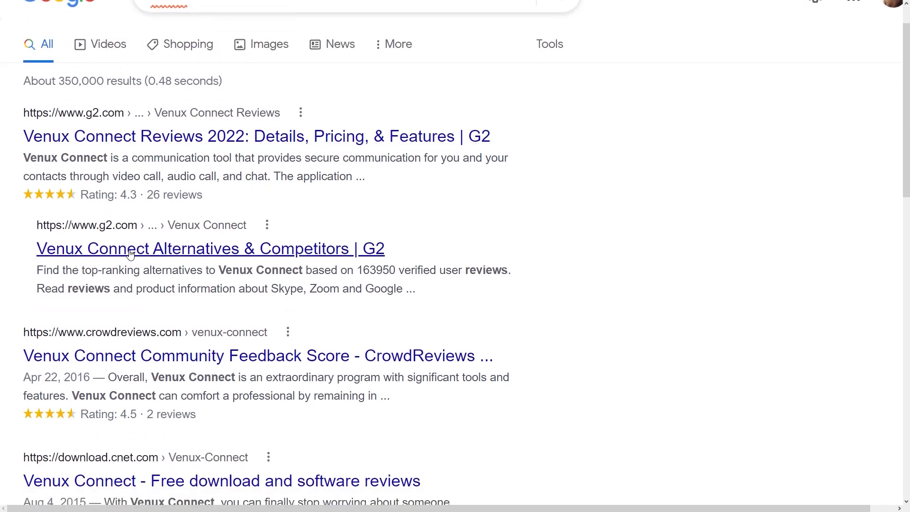
scroll(down, 3)
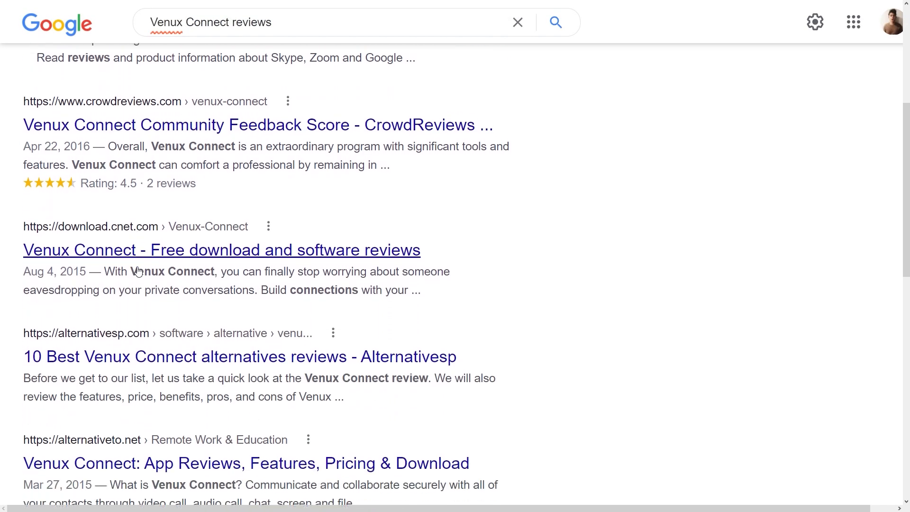
scroll(down, 3)
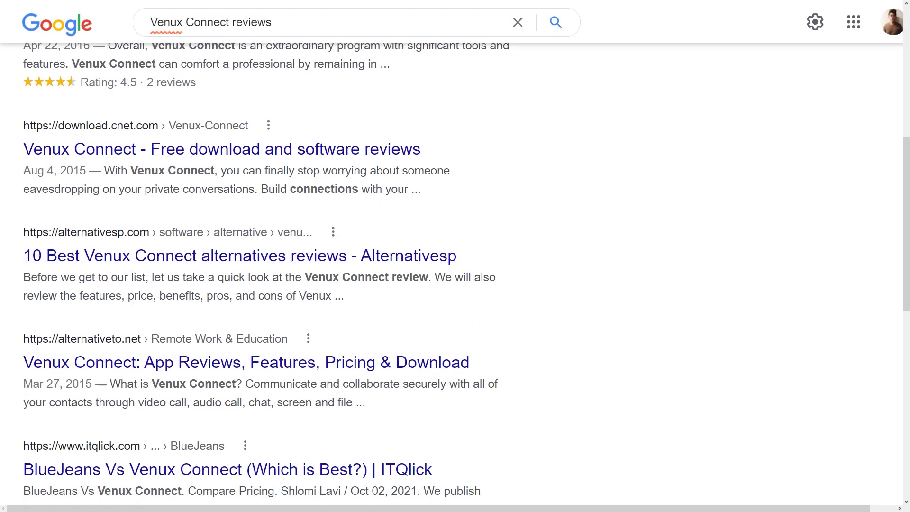
scroll(down, 3)
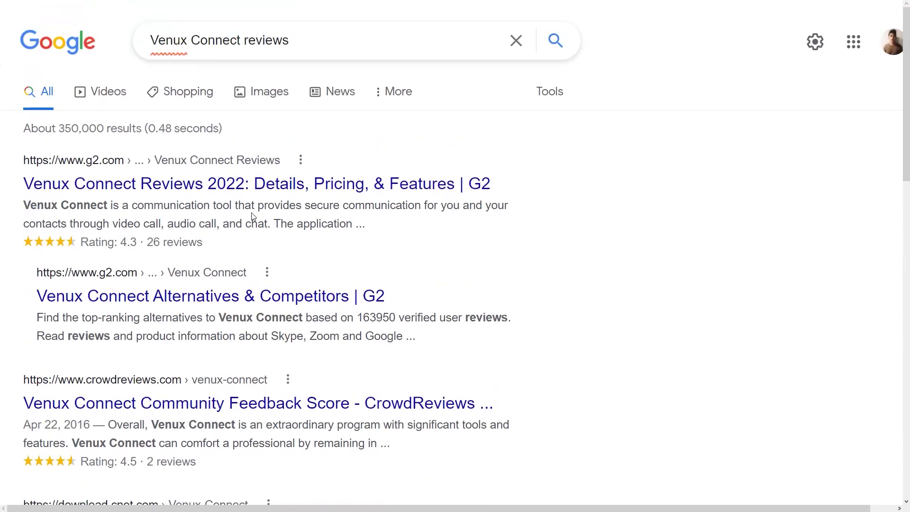
click(256, 183)
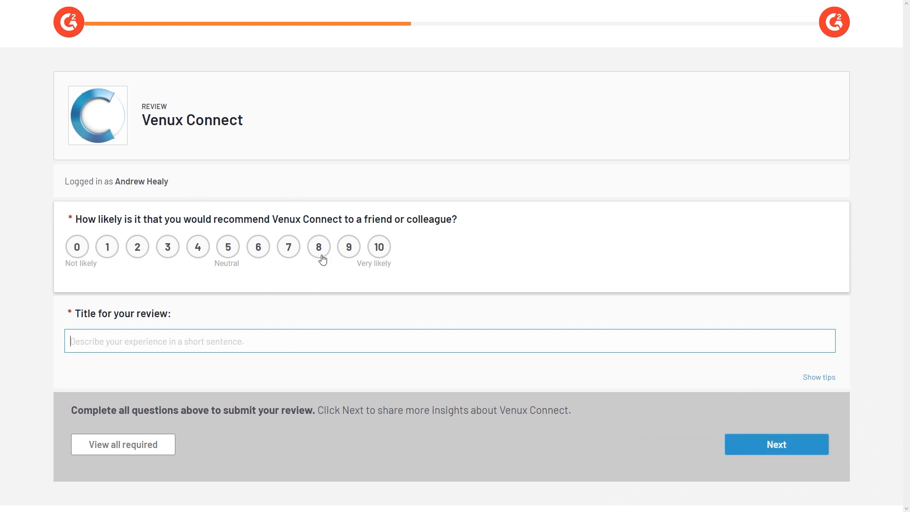
Rate Venux Connect 8 out of 10 and finish the title 'Venux Connect Review'.
click(318, 247)
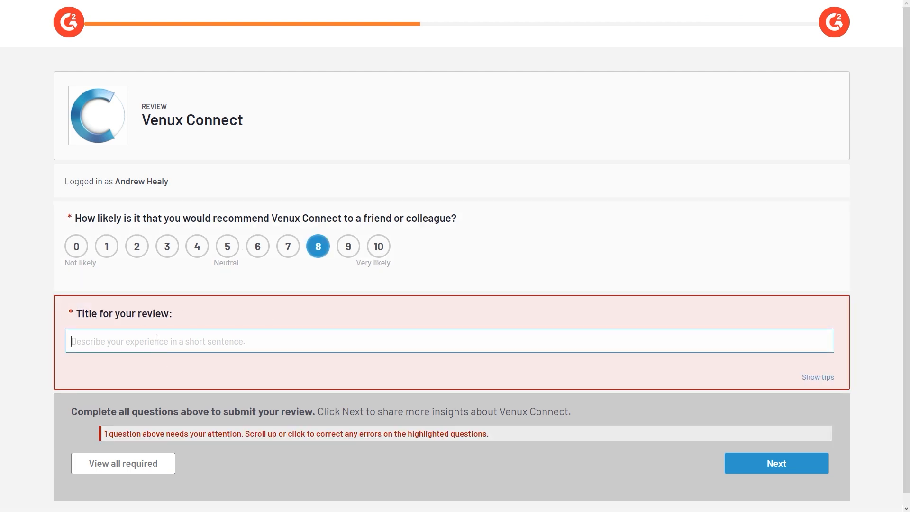
text(Venux Connect Re)
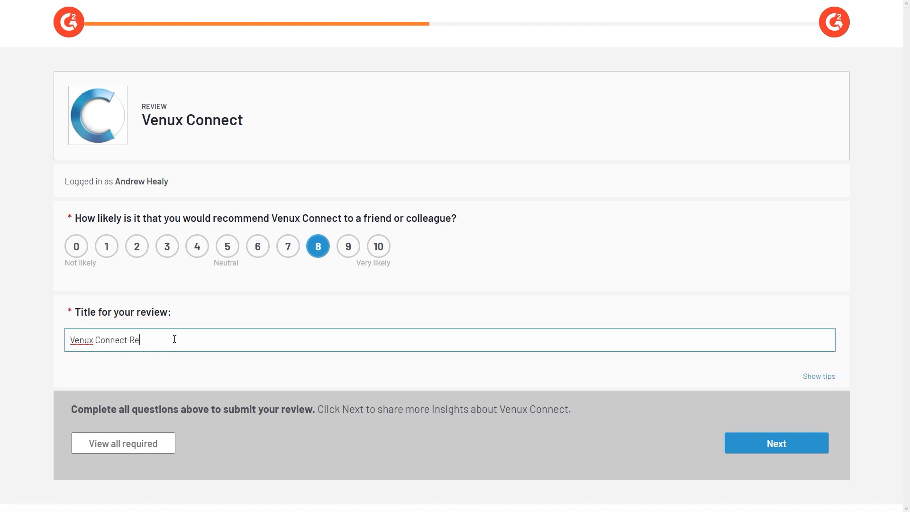
text(views)
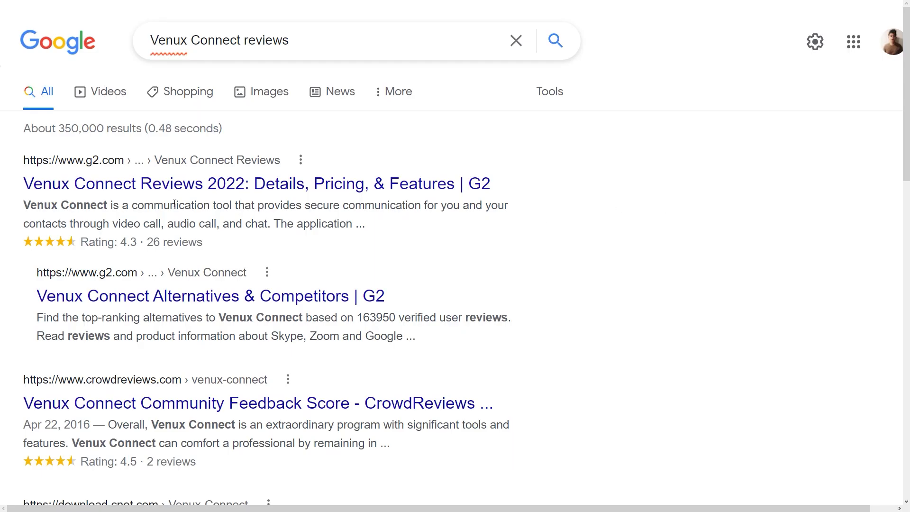
From the Google results, go to the CrowdReviews feedback page for Venux Connect.
scroll(down, 3)
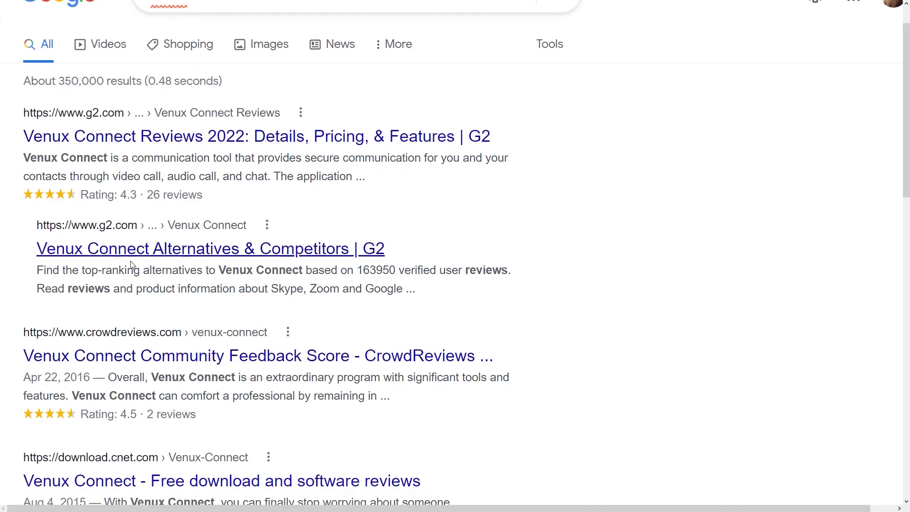
scroll(down, 3)
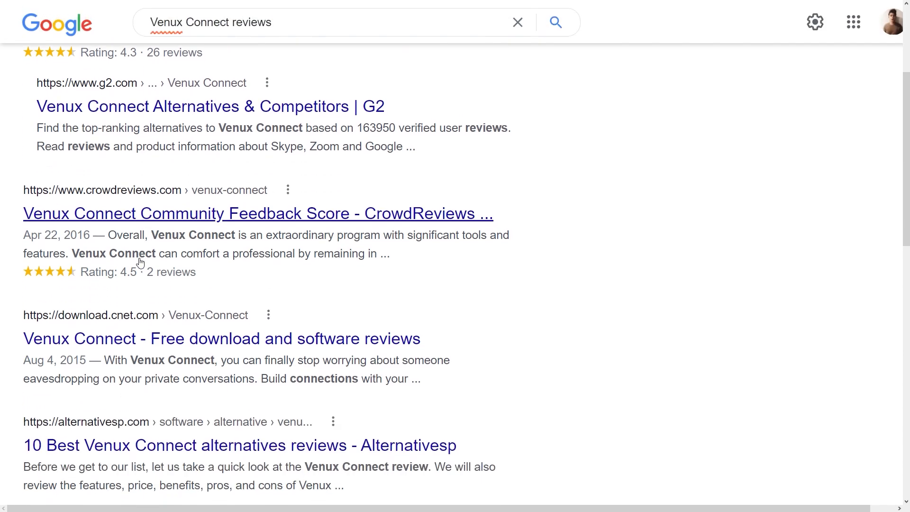
click(258, 213)
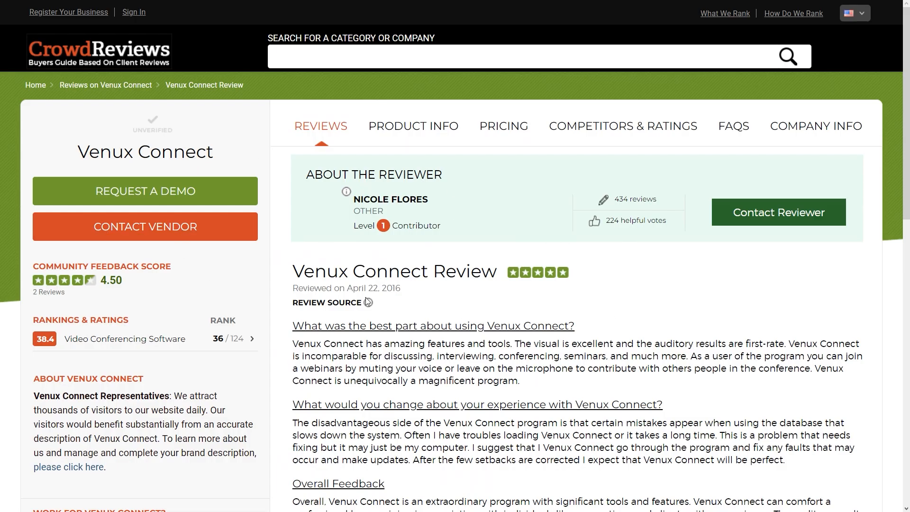
Select the paragraph answering 'What was the best part about using Venux Connect?' for reuse.
scroll(down, 3)
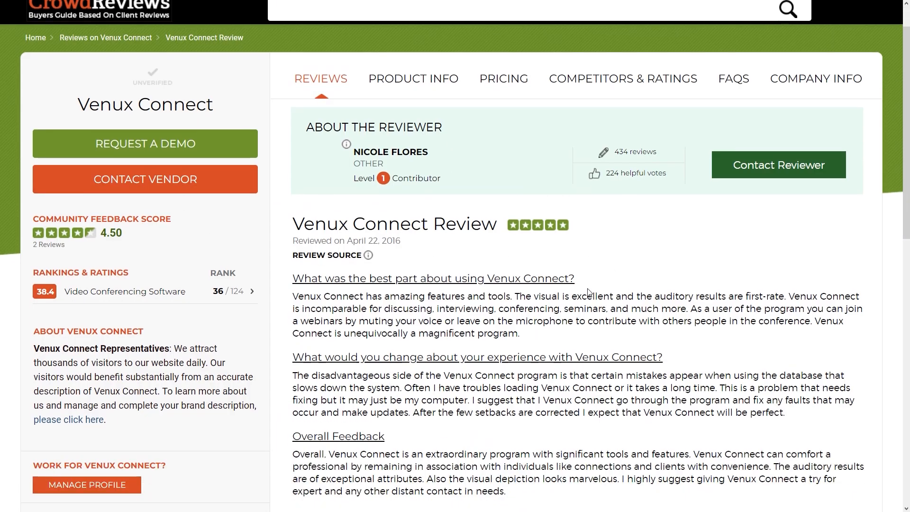
scroll(down, 3)
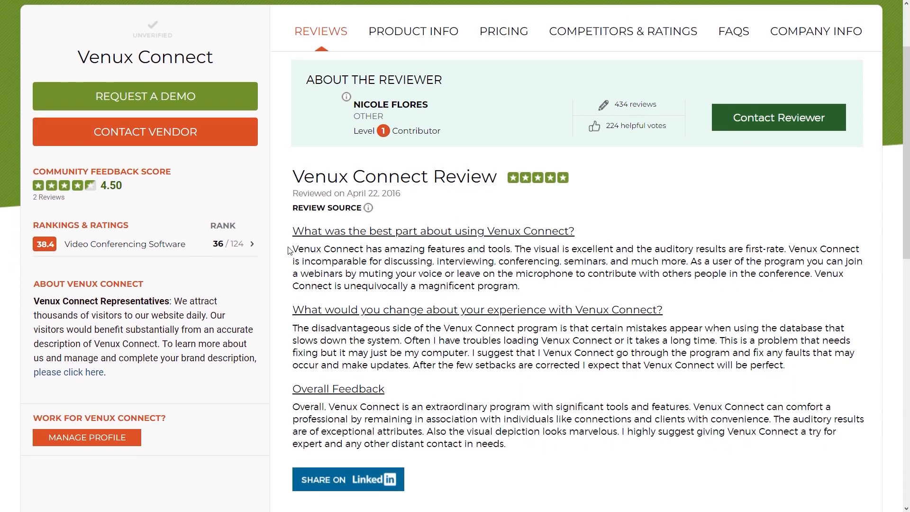
drag(293, 250, 521, 285)
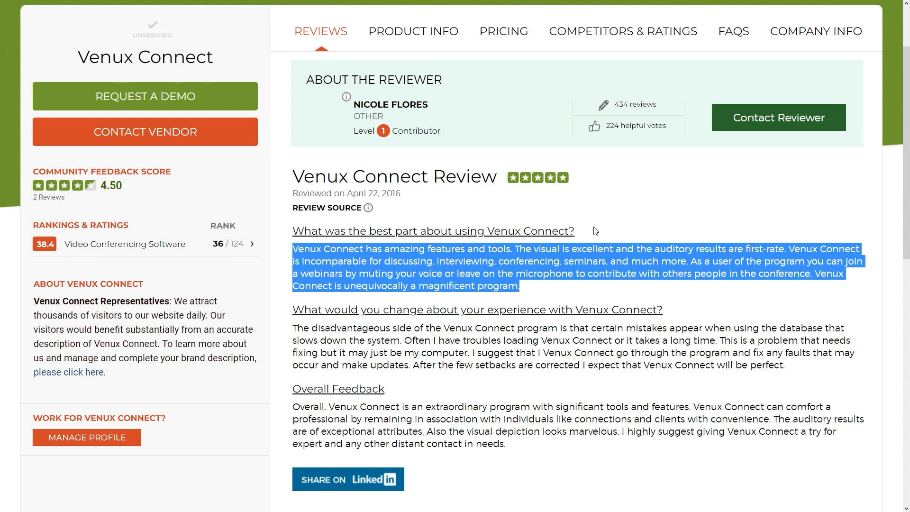
mouse_move(529, 299)
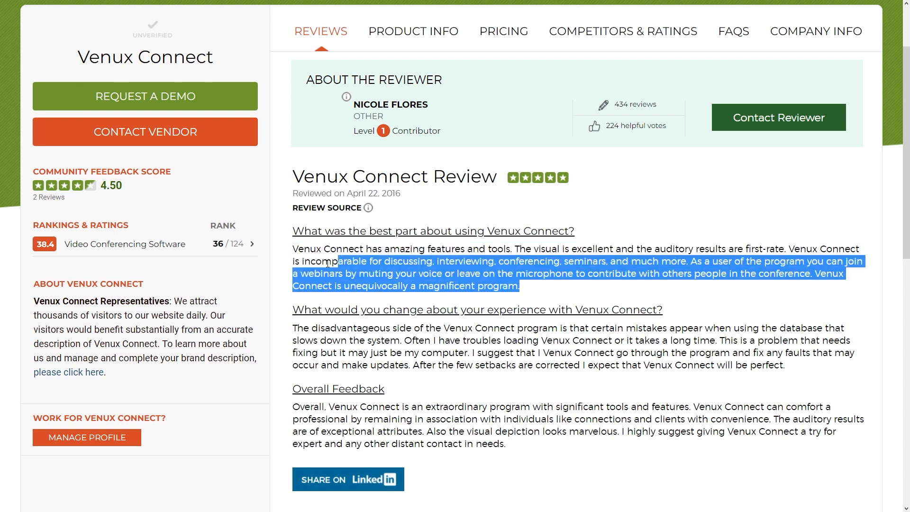
scroll(down, 3)
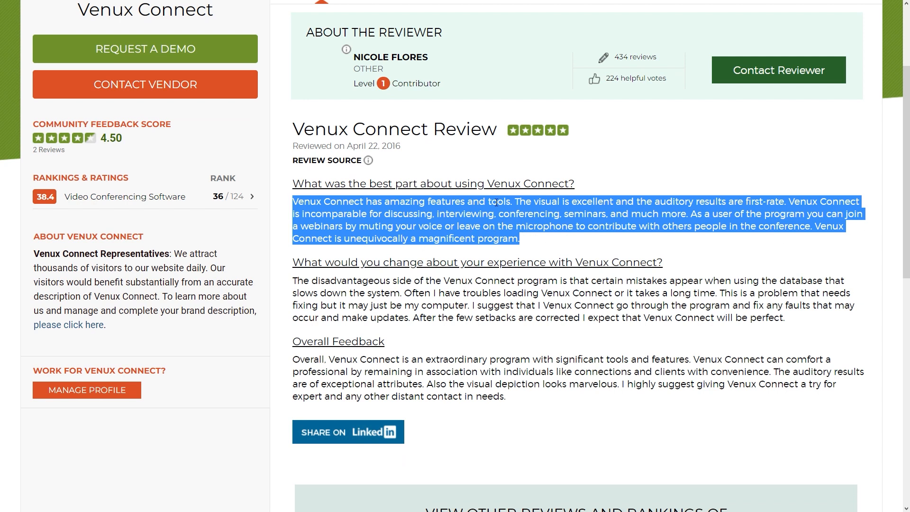
mouse_move(705, 212)
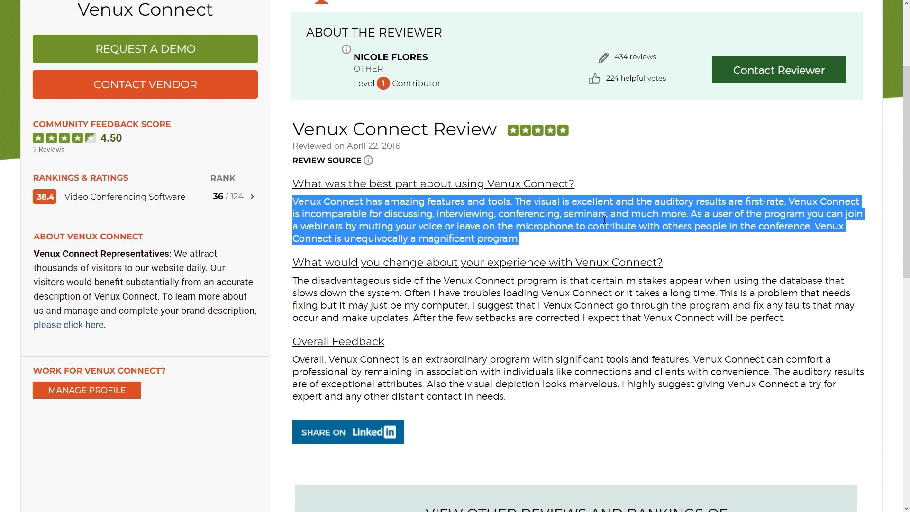
mouse_move(821, 111)
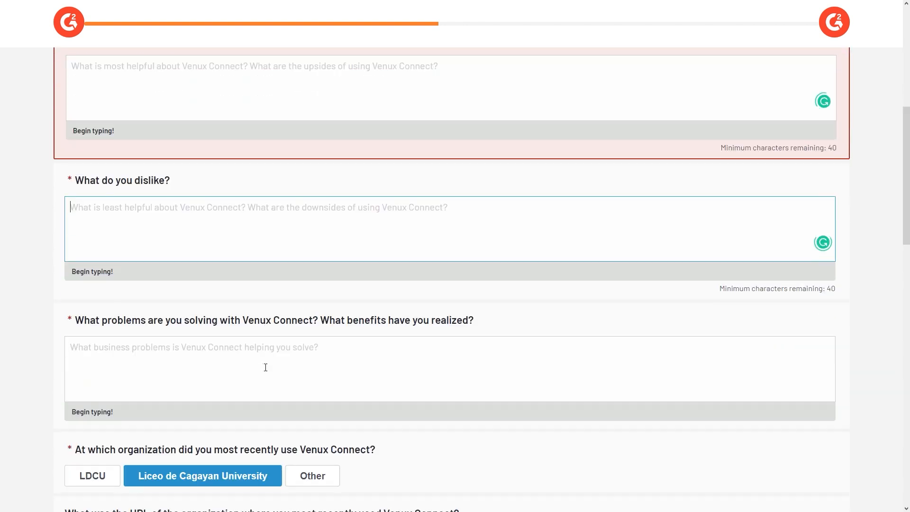
Scroll through the remaining required form questions down to the Submit and Next buttons.
scroll(down, 3)
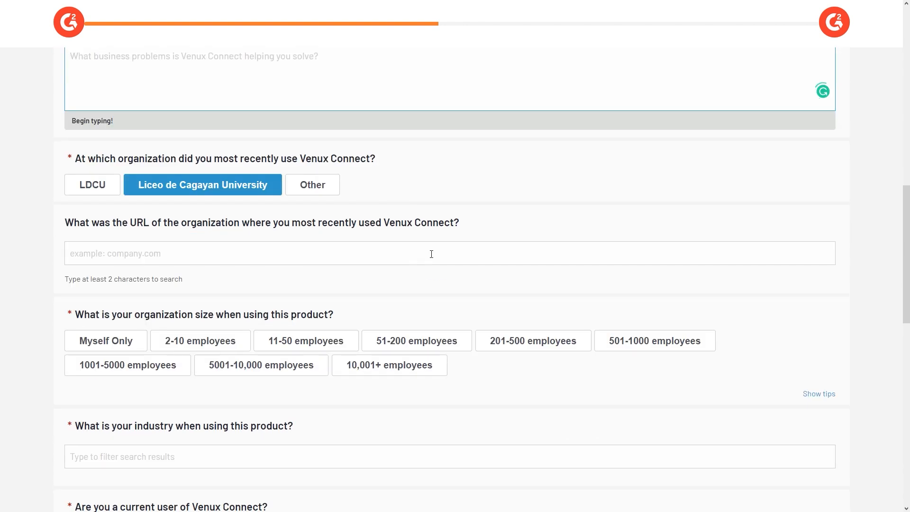
scroll(down, 3)
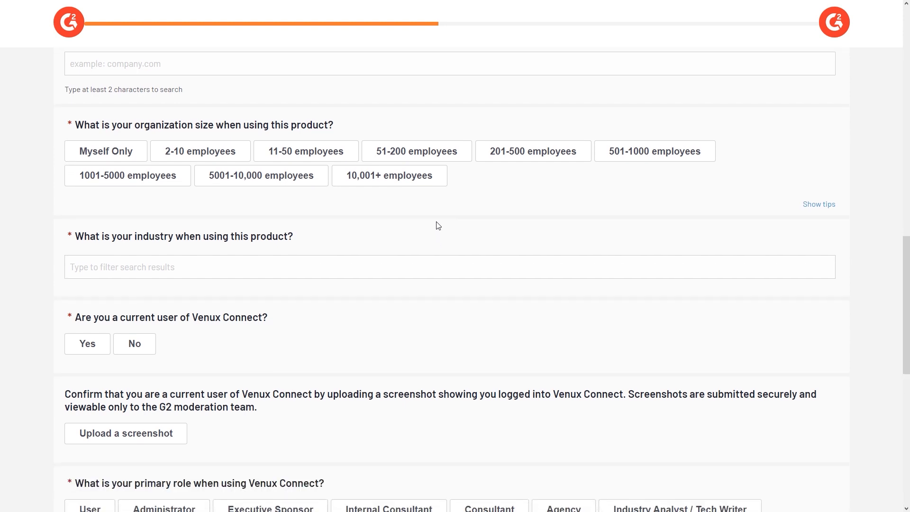
scroll(down, 3)
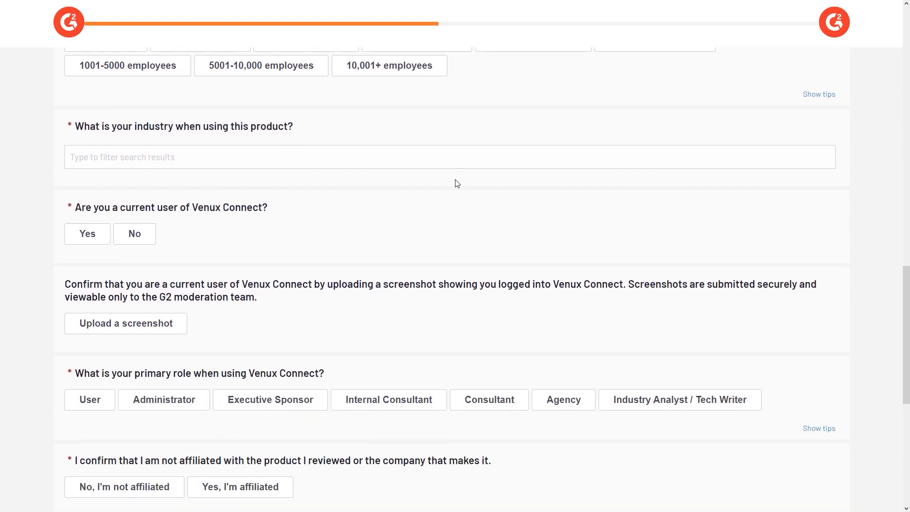
scroll(down, 3)
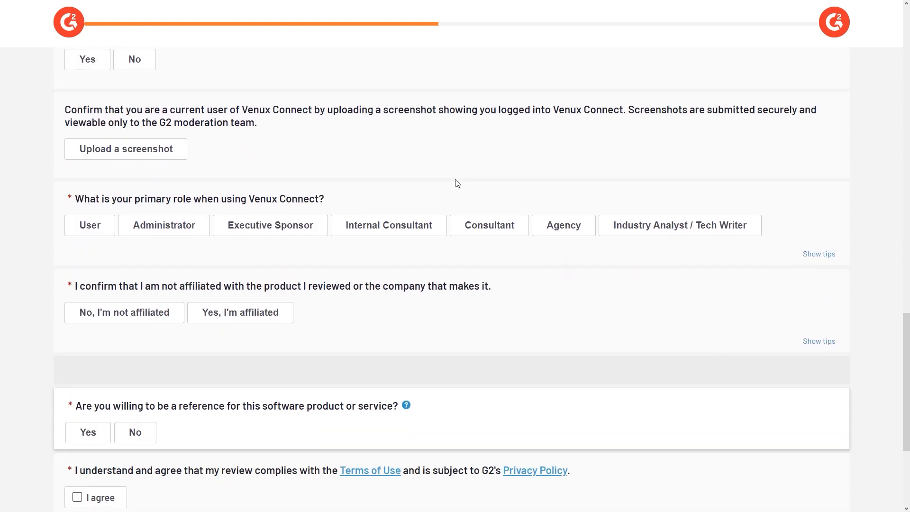
scroll(down, 3)
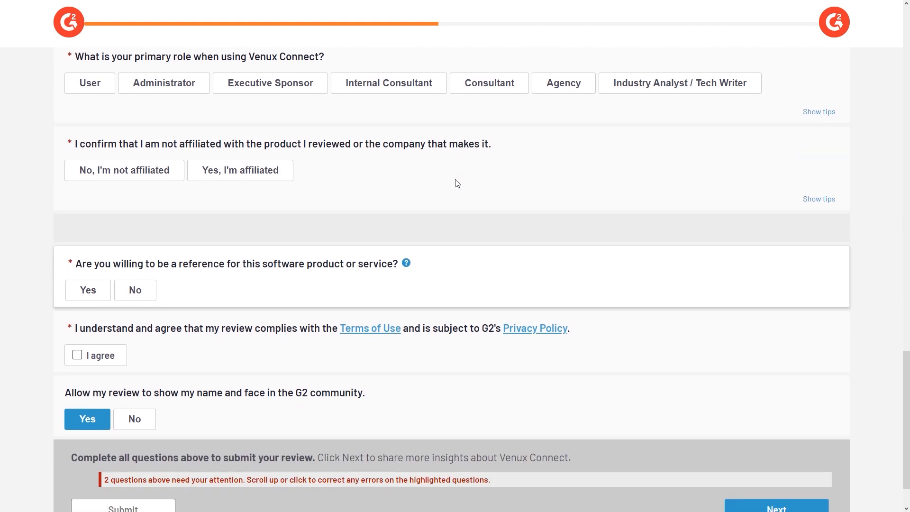
scroll(down, 3)
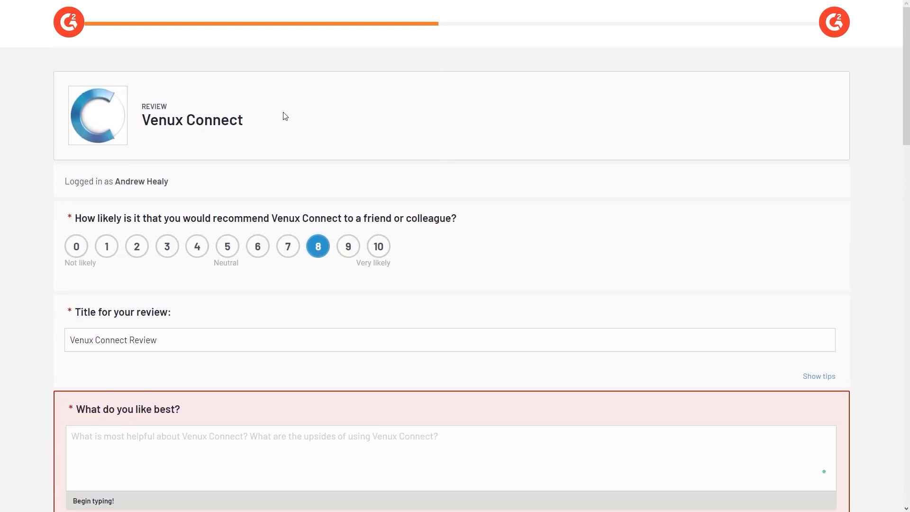
scroll(down, 3)
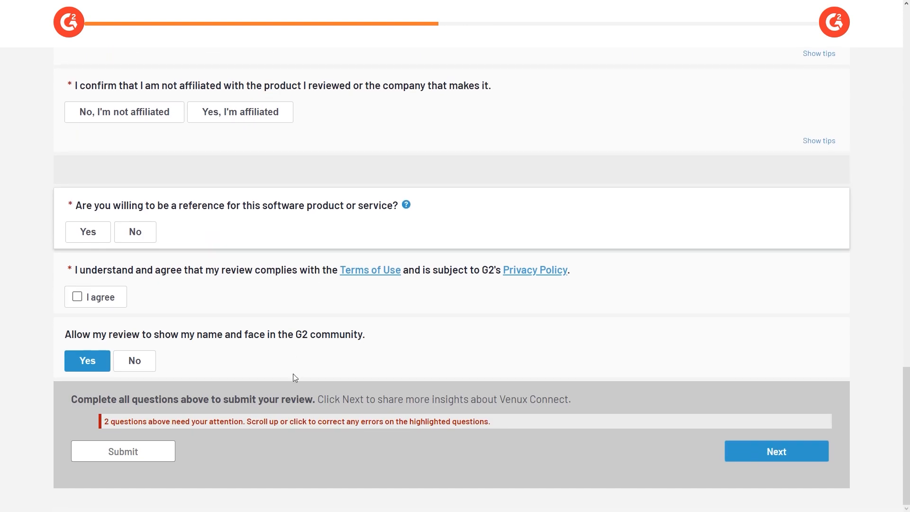
click(123, 452)
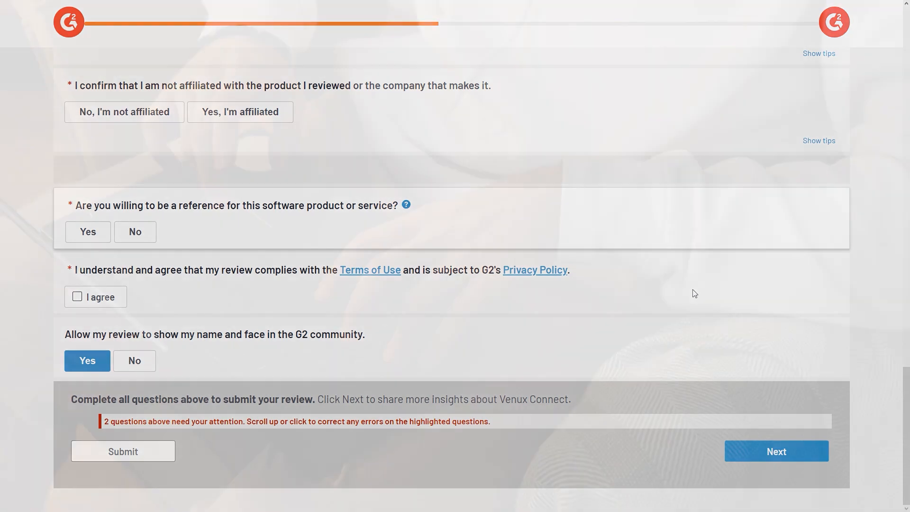
scroll(up, 3)
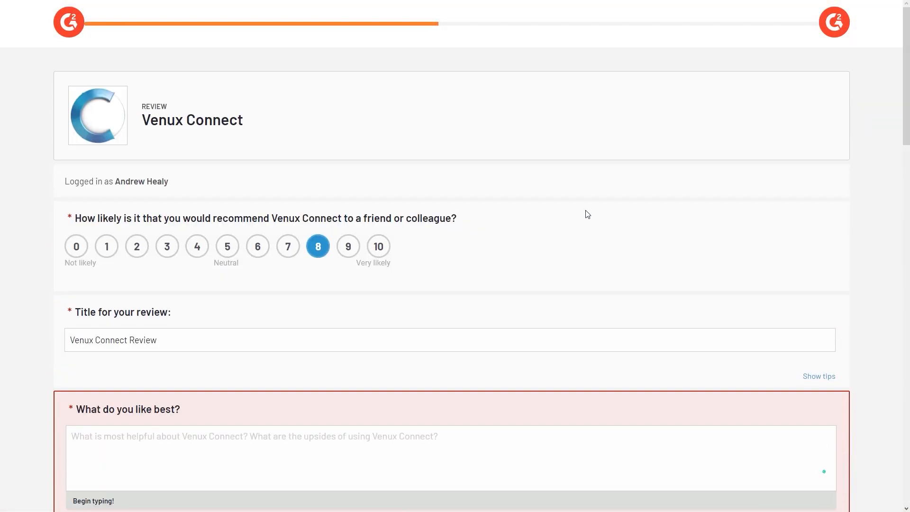
mouse_move(594, 191)
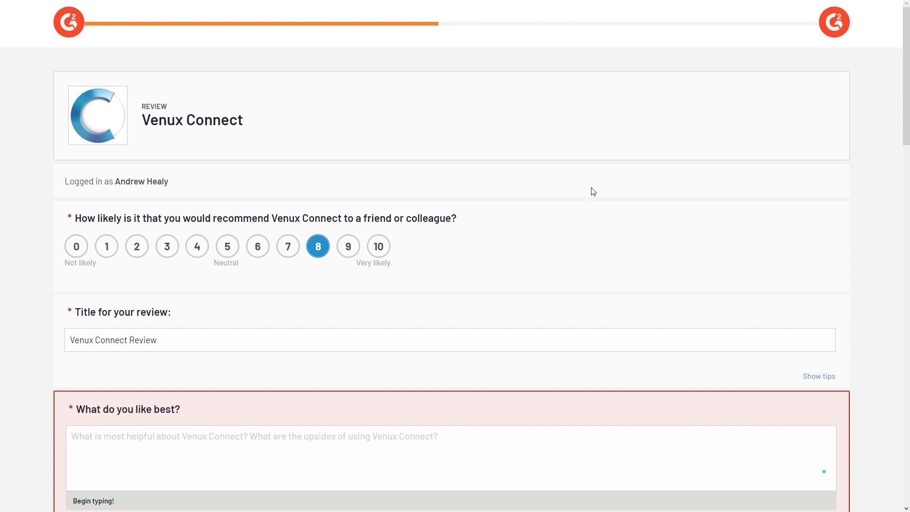
mouse_move(858, 132)
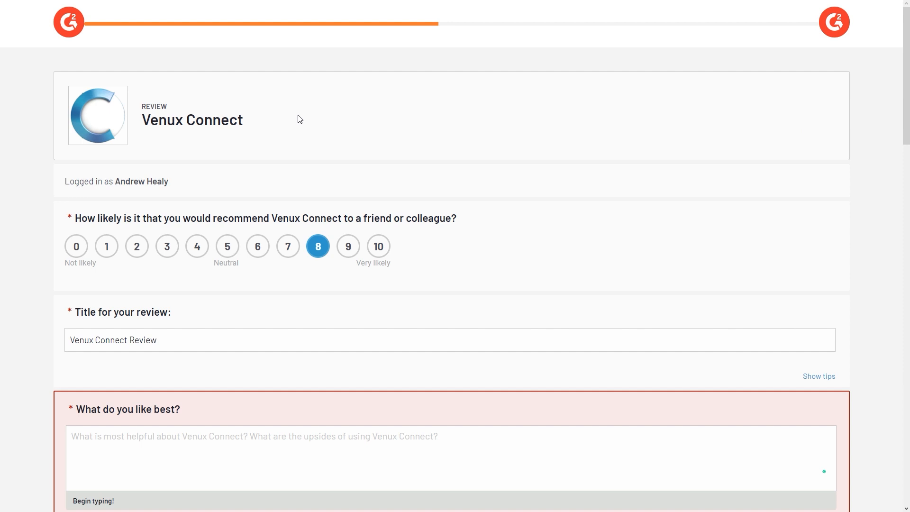
mouse_move(301, 120)
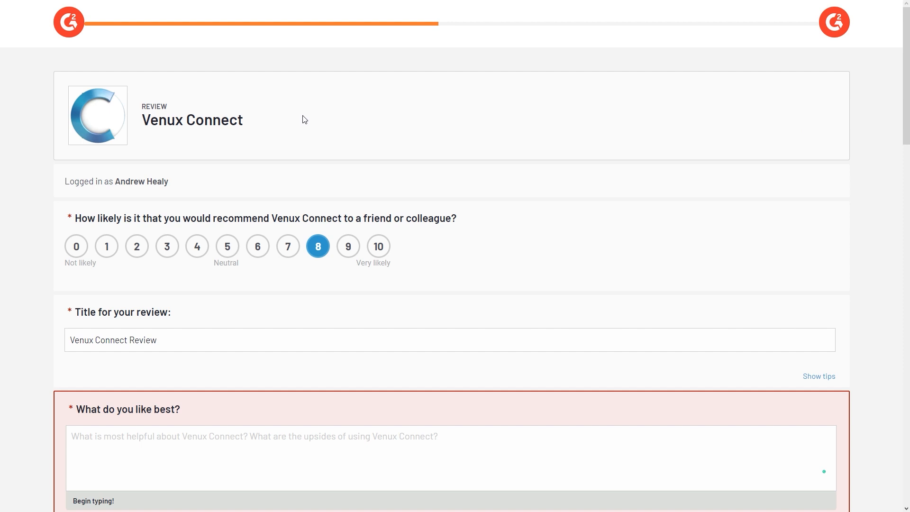
mouse_move(563, 121)
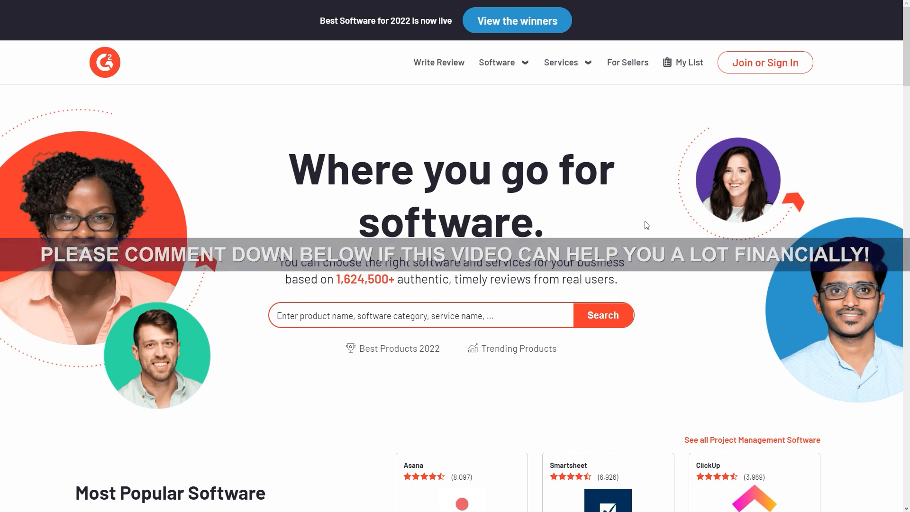
Scroll the G2 home page down to the Most Popular Software Categories section.
scroll(down, 3)
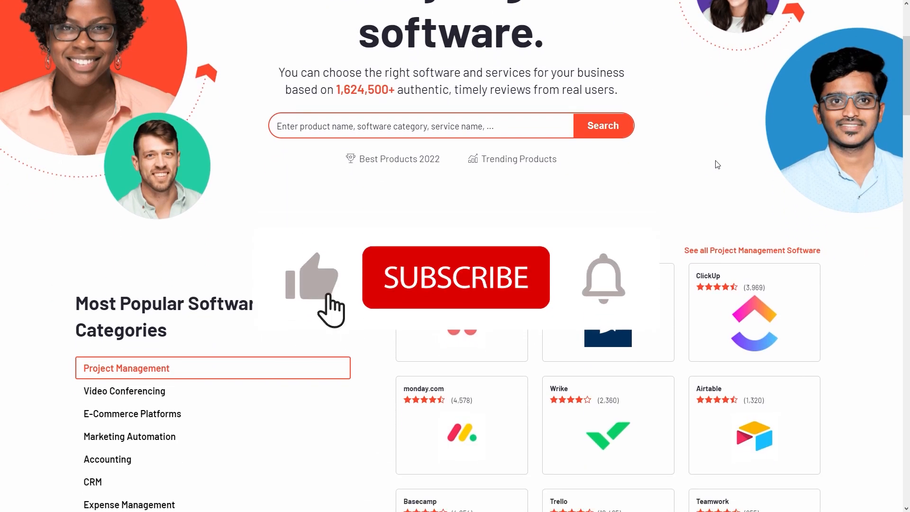
scroll(down, 3)
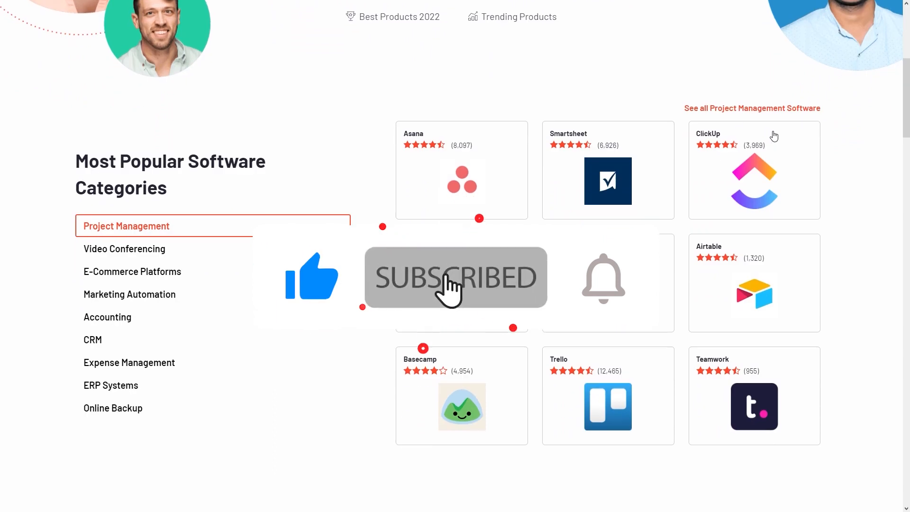
scroll(down, 3)
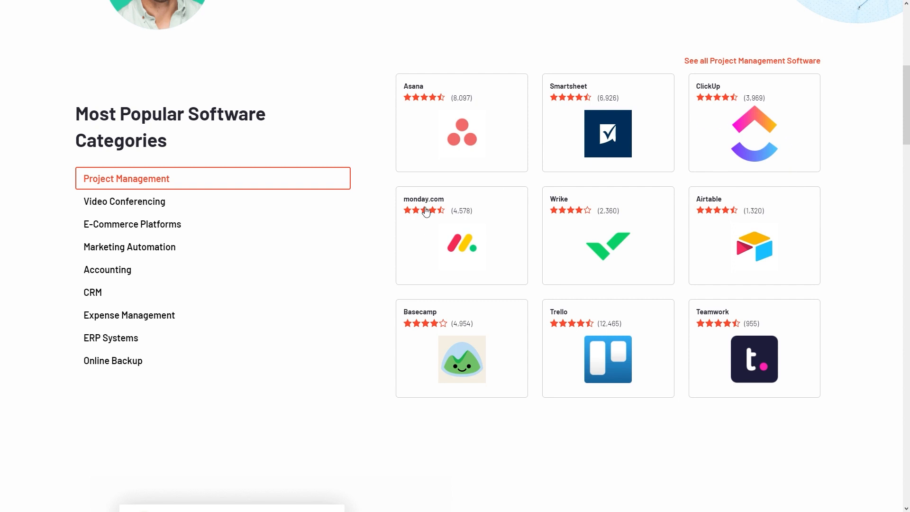
mouse_move(430, 103)
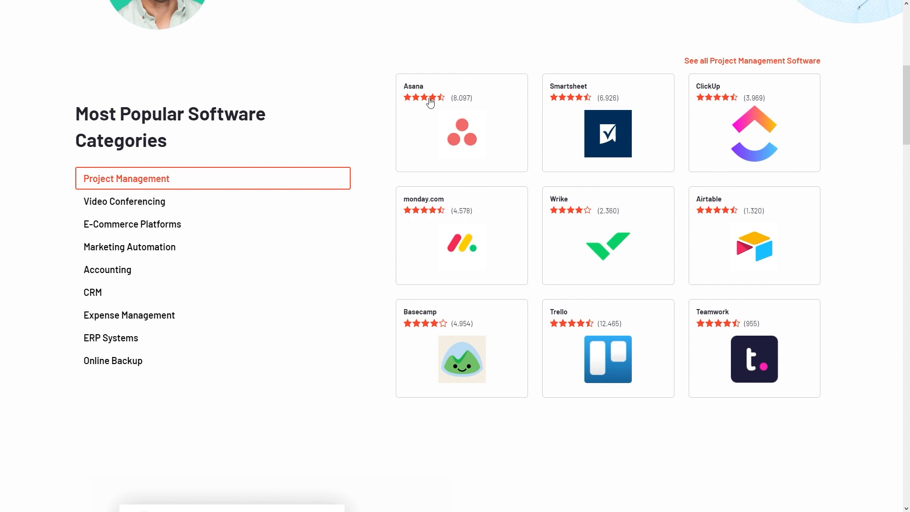
mouse_move(566, 290)
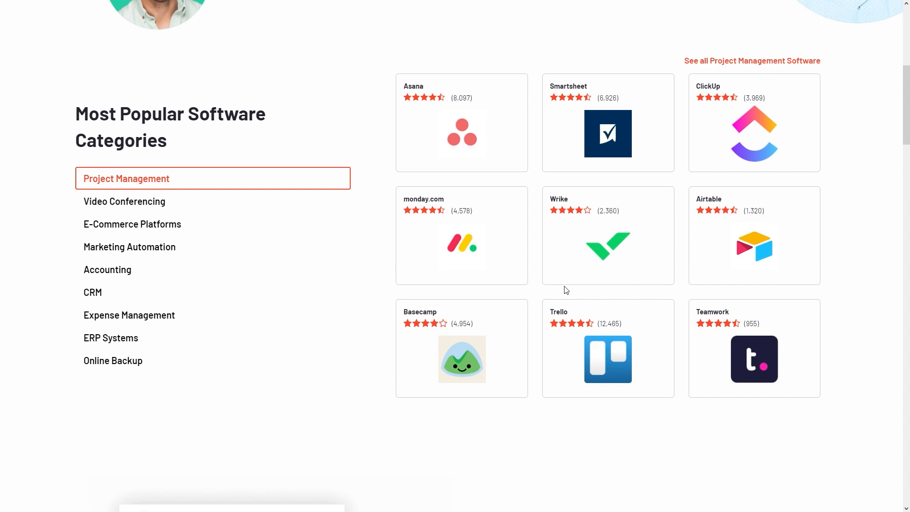